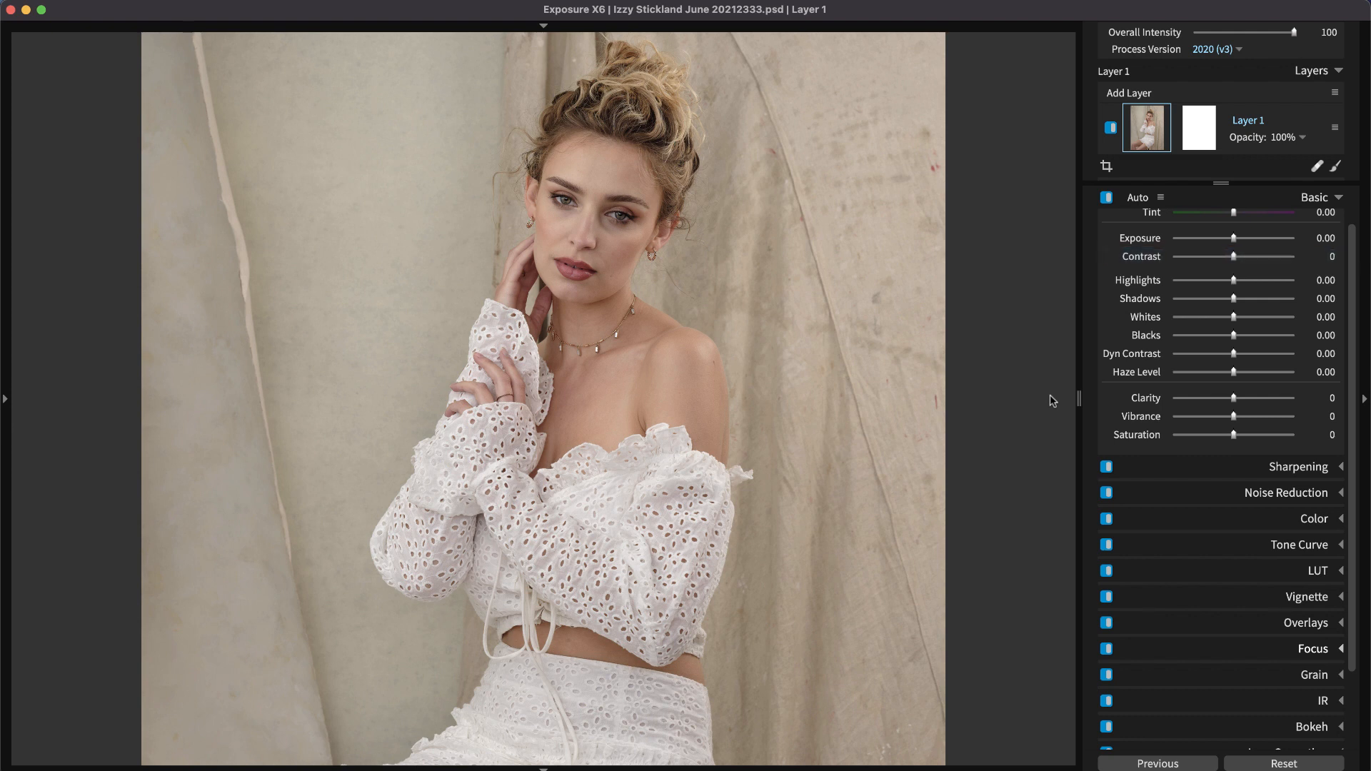
{"action": "mouse_move", "coordinate": [1157, 391]}
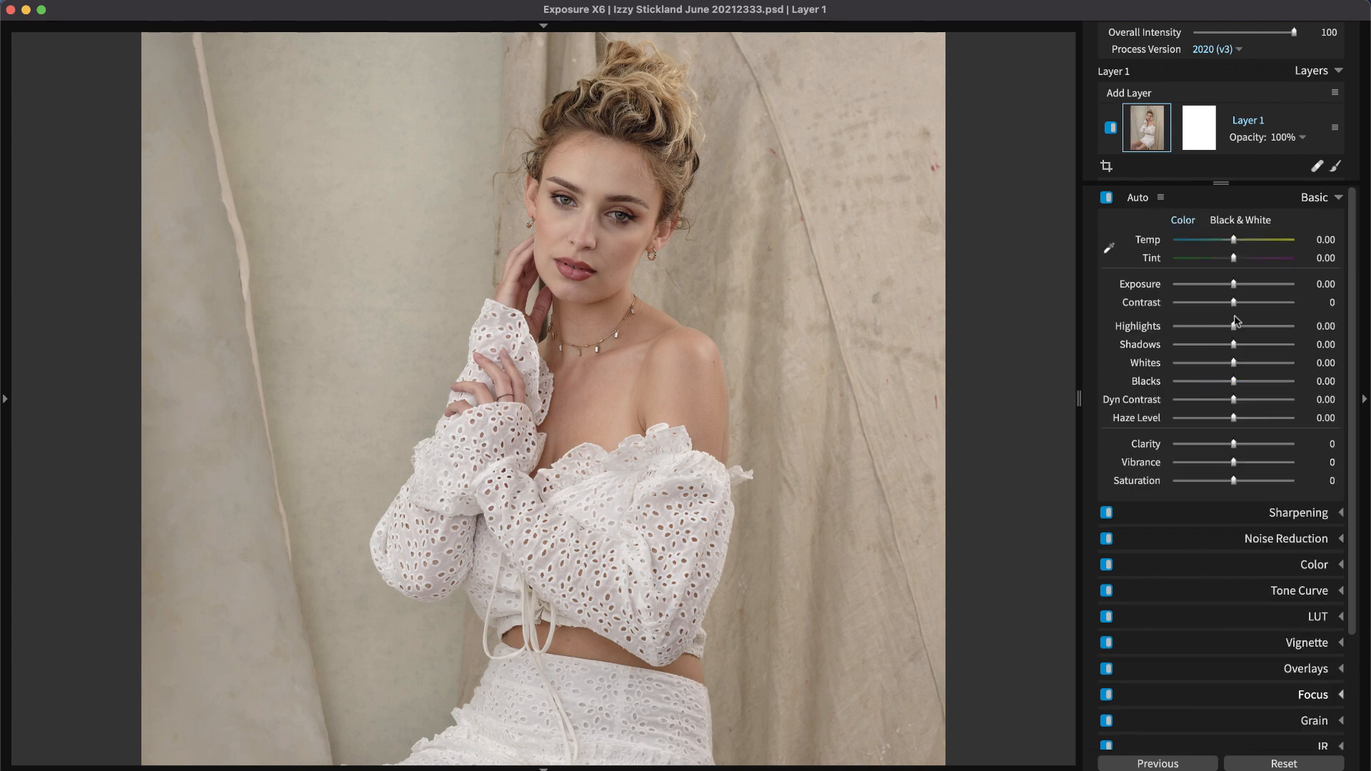
- Try Contrast high and low on the portrait, then return it to neutral 0
{"action": "left_click_drag", "start_coordinate": [1235, 303], "coordinate": [1242, 303]}
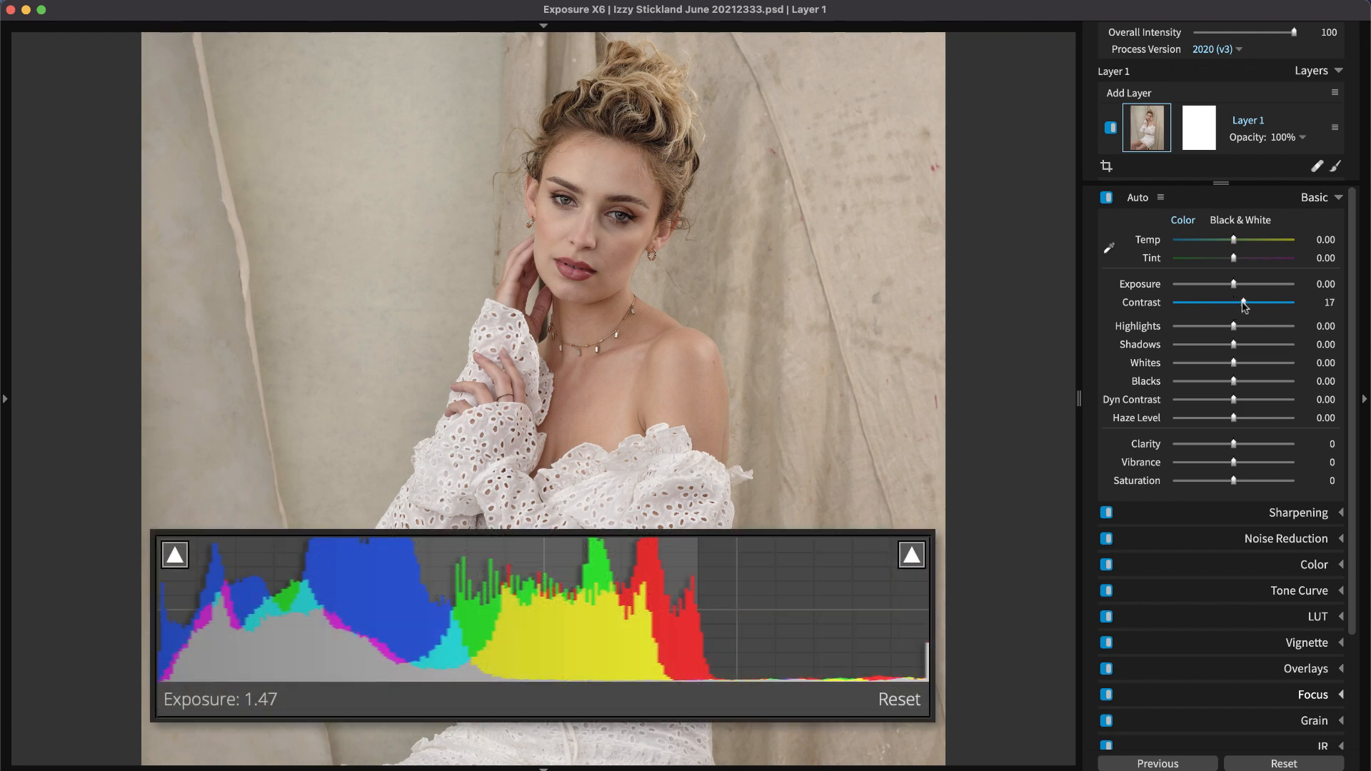
{"action": "left_click_drag", "start_coordinate": [1241, 303], "coordinate": [1280, 302]}
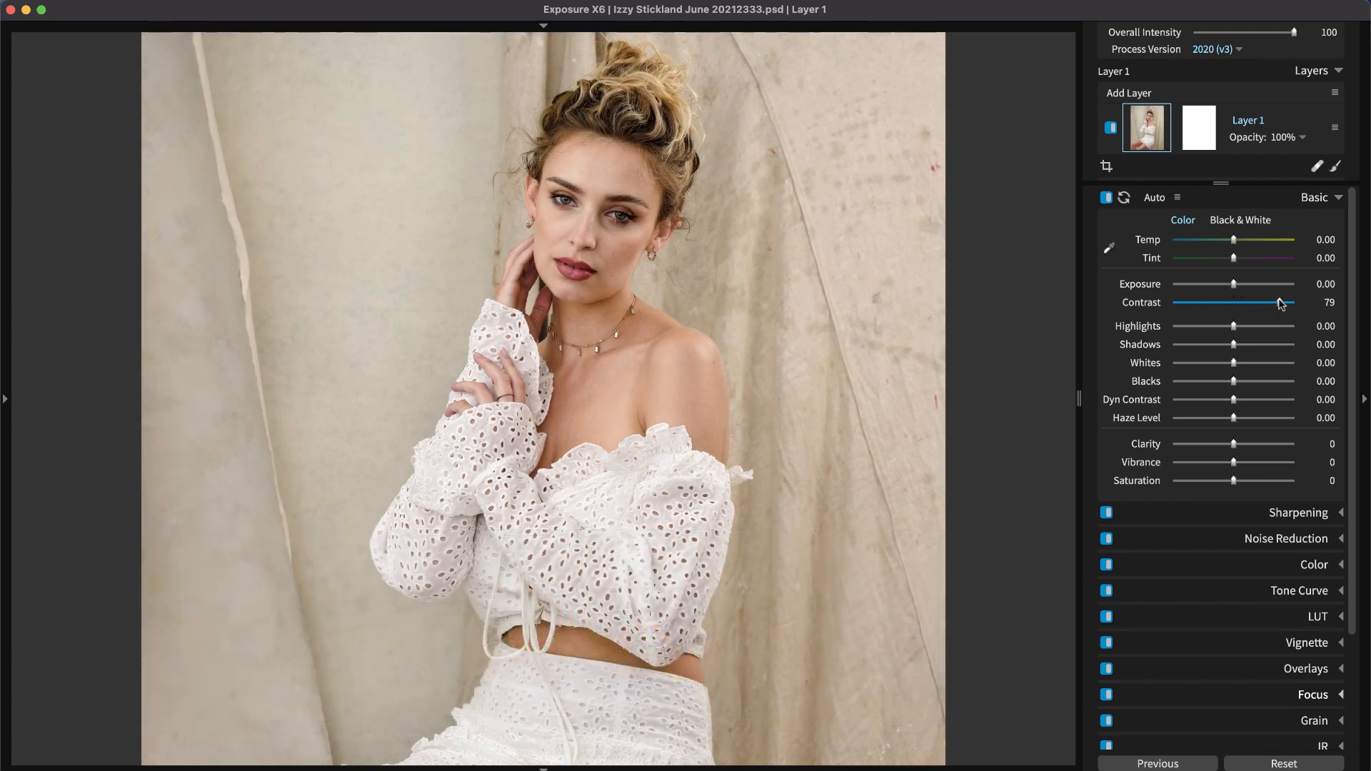
{"action": "left_click_drag", "start_coordinate": [1286, 301], "coordinate": [1234, 302]}
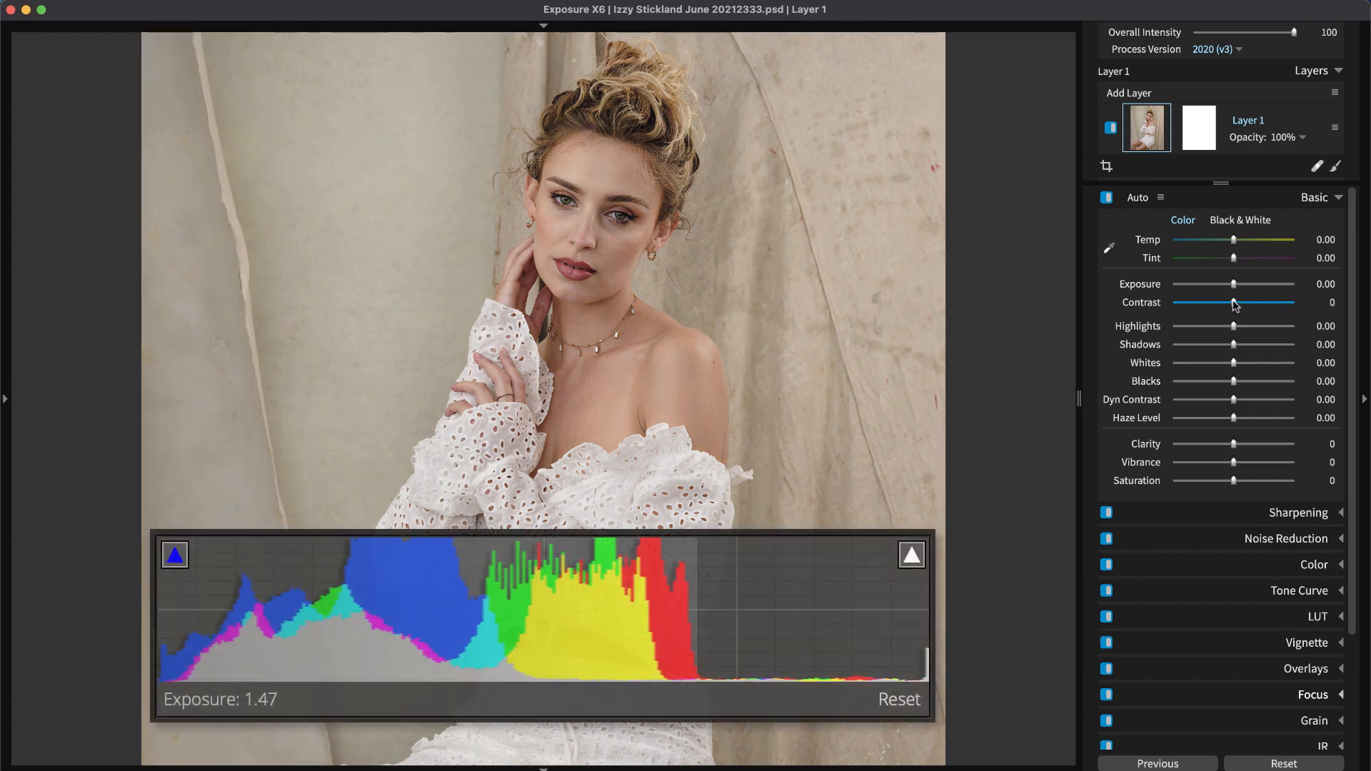
{"action": "left_click_drag", "start_coordinate": [1233, 303], "coordinate": [1194, 303]}
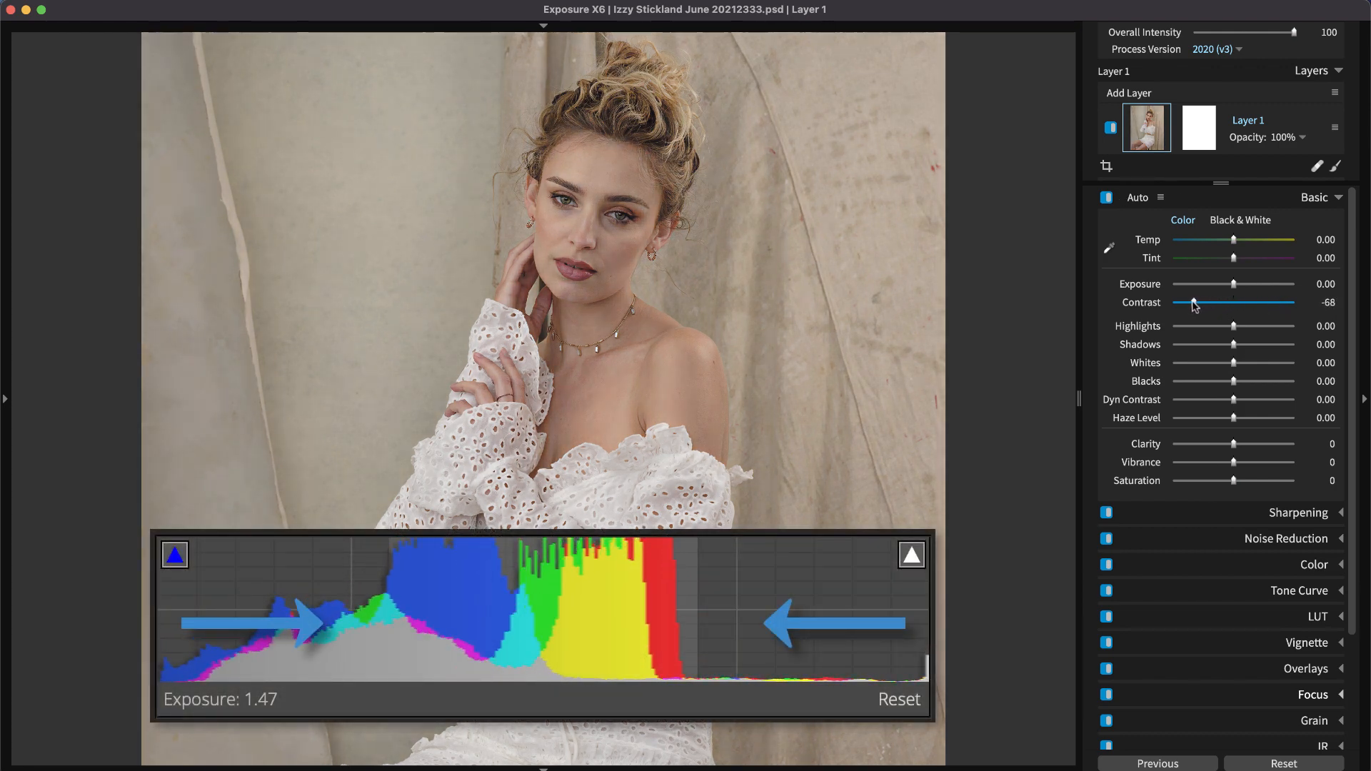
{"action": "left_click_drag", "start_coordinate": [1192, 302], "coordinate": [1185, 303]}
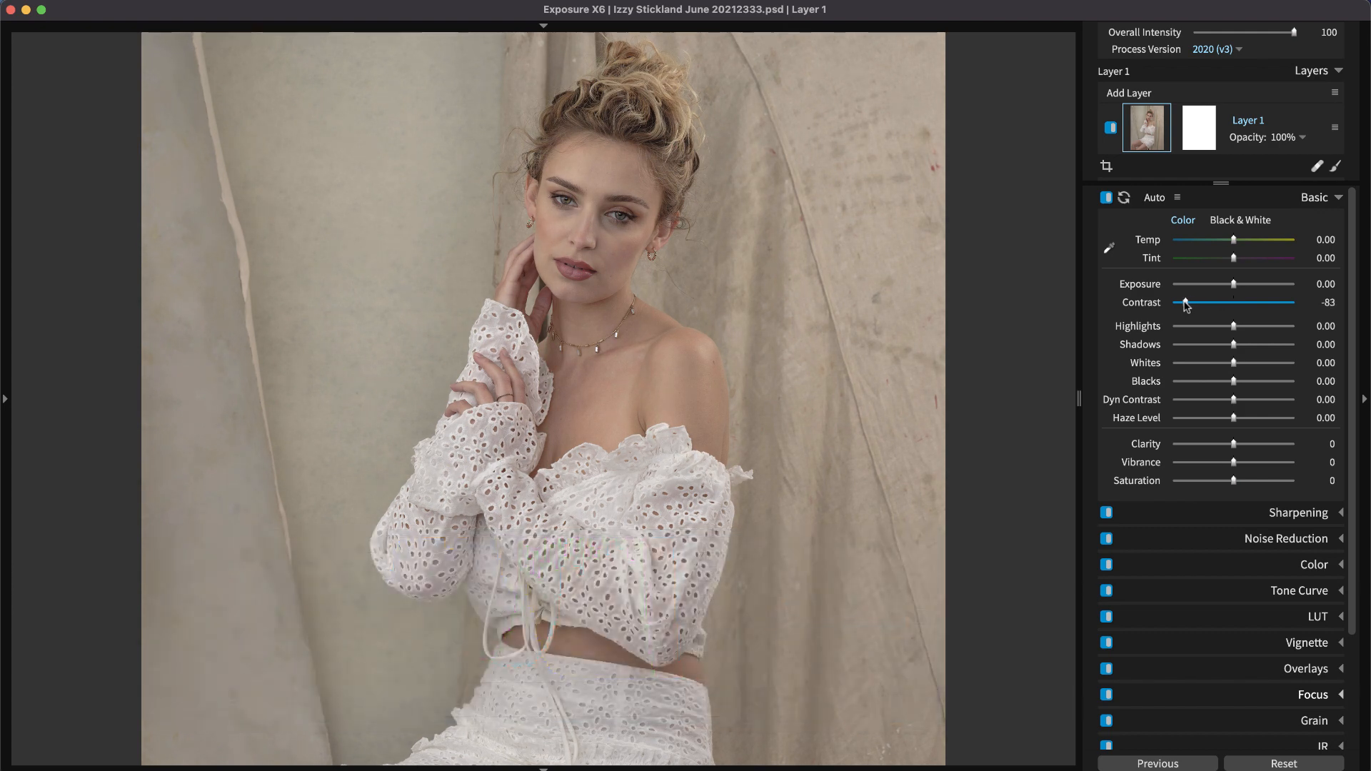
{"action": "left_click_drag", "start_coordinate": [1186, 302], "coordinate": [1234, 302]}
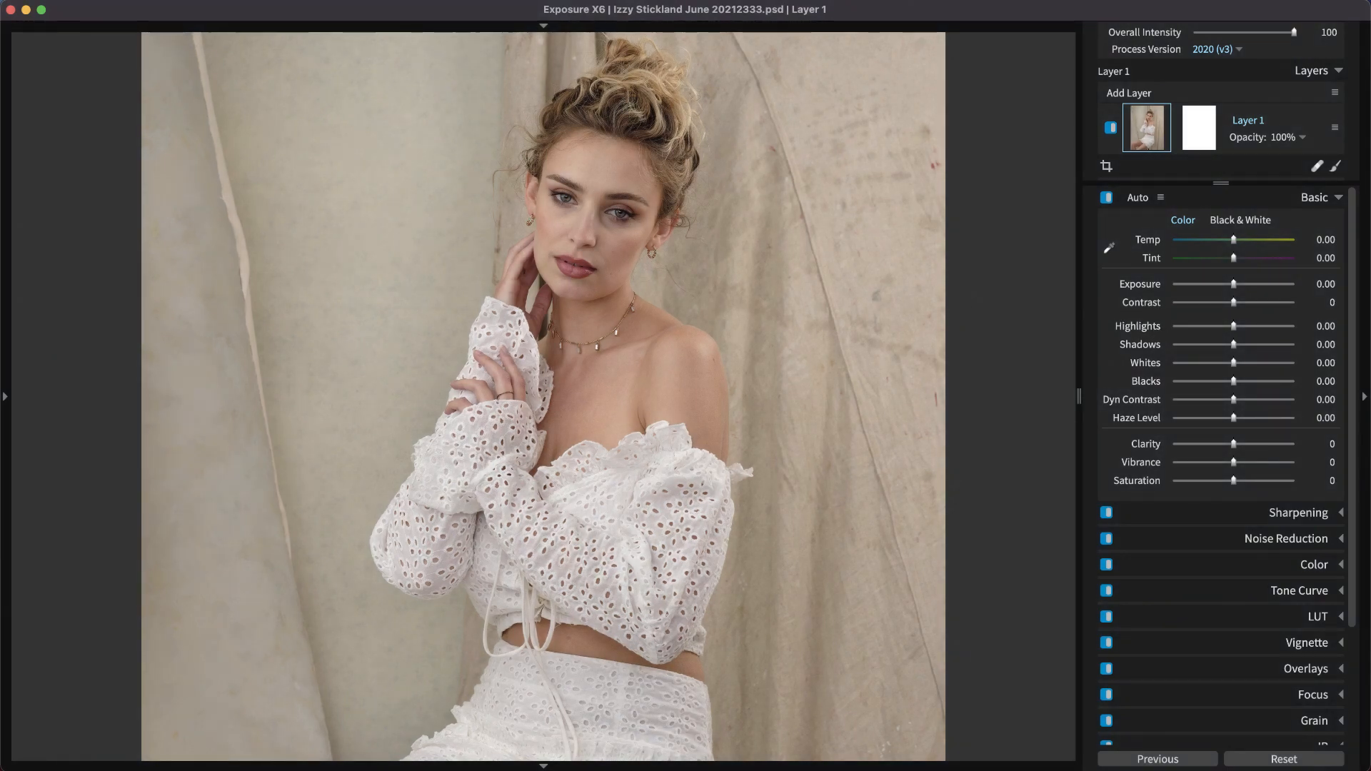
- Push Contrast until highlights blow out, then add a slight Dynamic Contrast of about 6.5
{"action": "left_click_drag", "start_coordinate": [1234, 303], "coordinate": [1254, 303]}
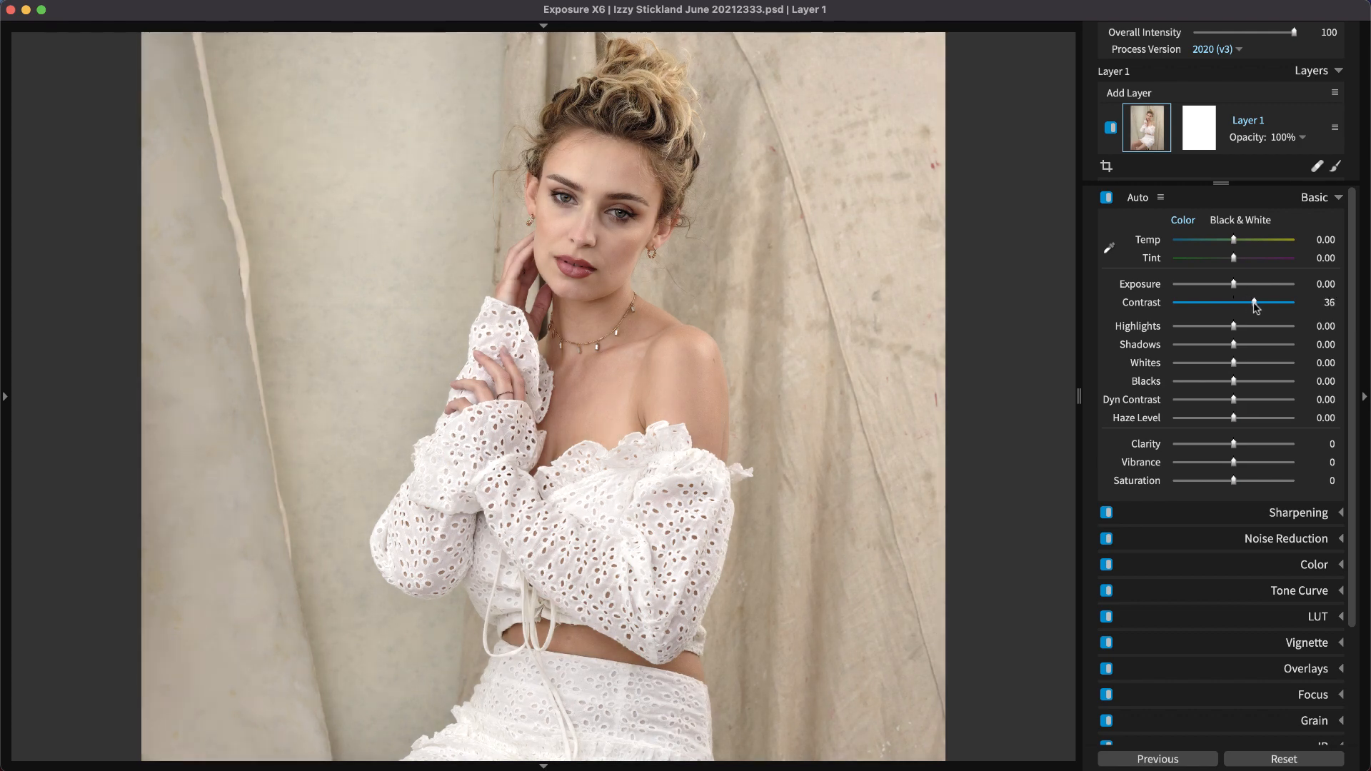
{"action": "left_click_drag", "start_coordinate": [1253, 303], "coordinate": [1273, 303]}
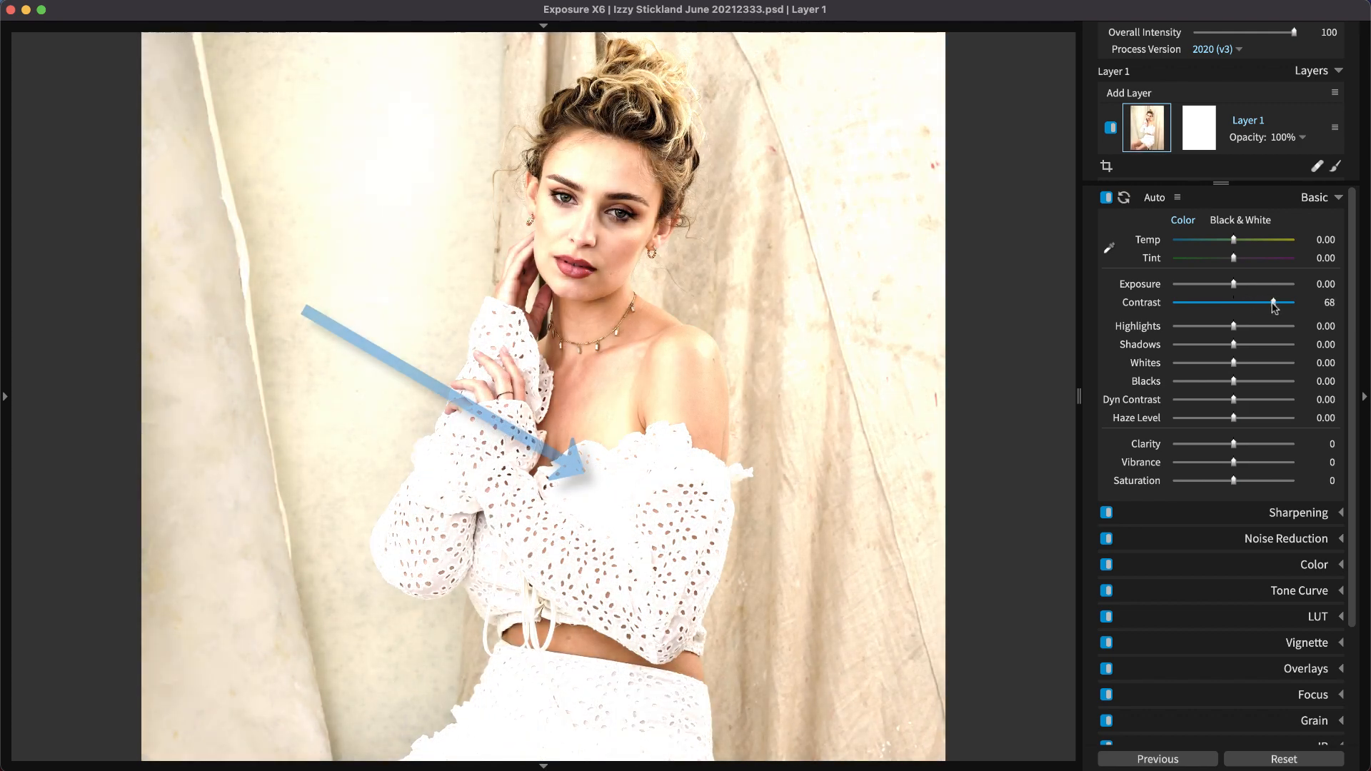
{"action": "left_click_drag", "start_coordinate": [1271, 302], "coordinate": [1293, 303]}
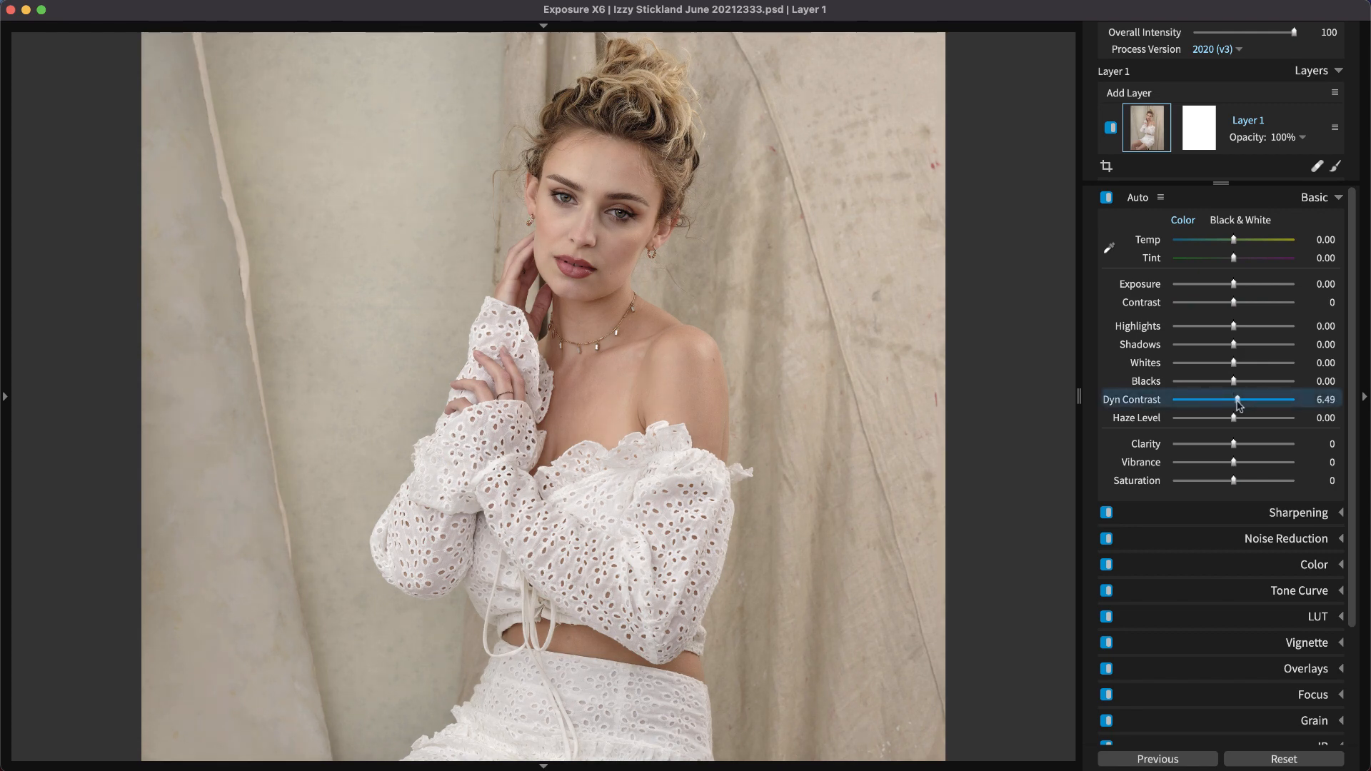
- Raise Dynamic Contrast to about 26 and Contrast to about 29 for more punch
{"action": "left_click_drag", "start_coordinate": [1237, 400], "coordinate": [1248, 400]}
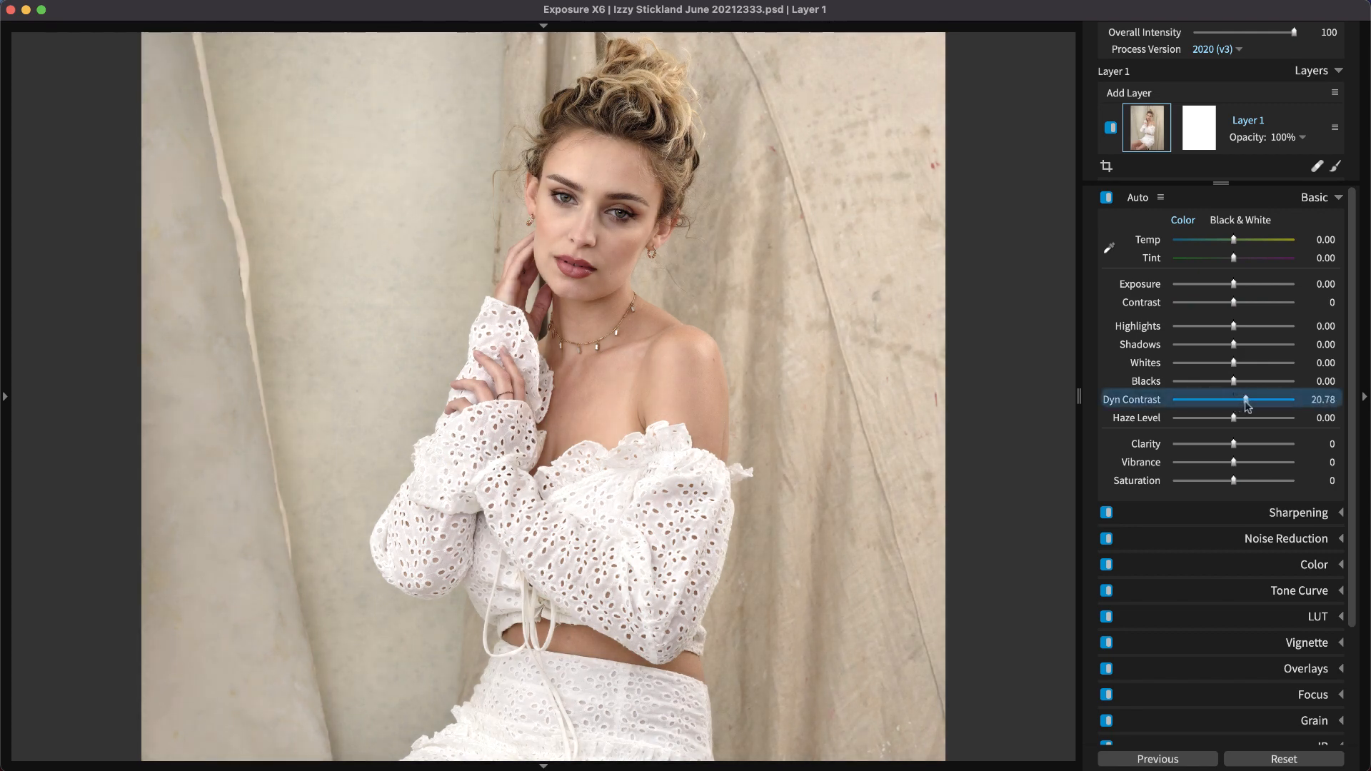
{"action": "left_click_drag", "start_coordinate": [1245, 400], "coordinate": [1260, 399]}
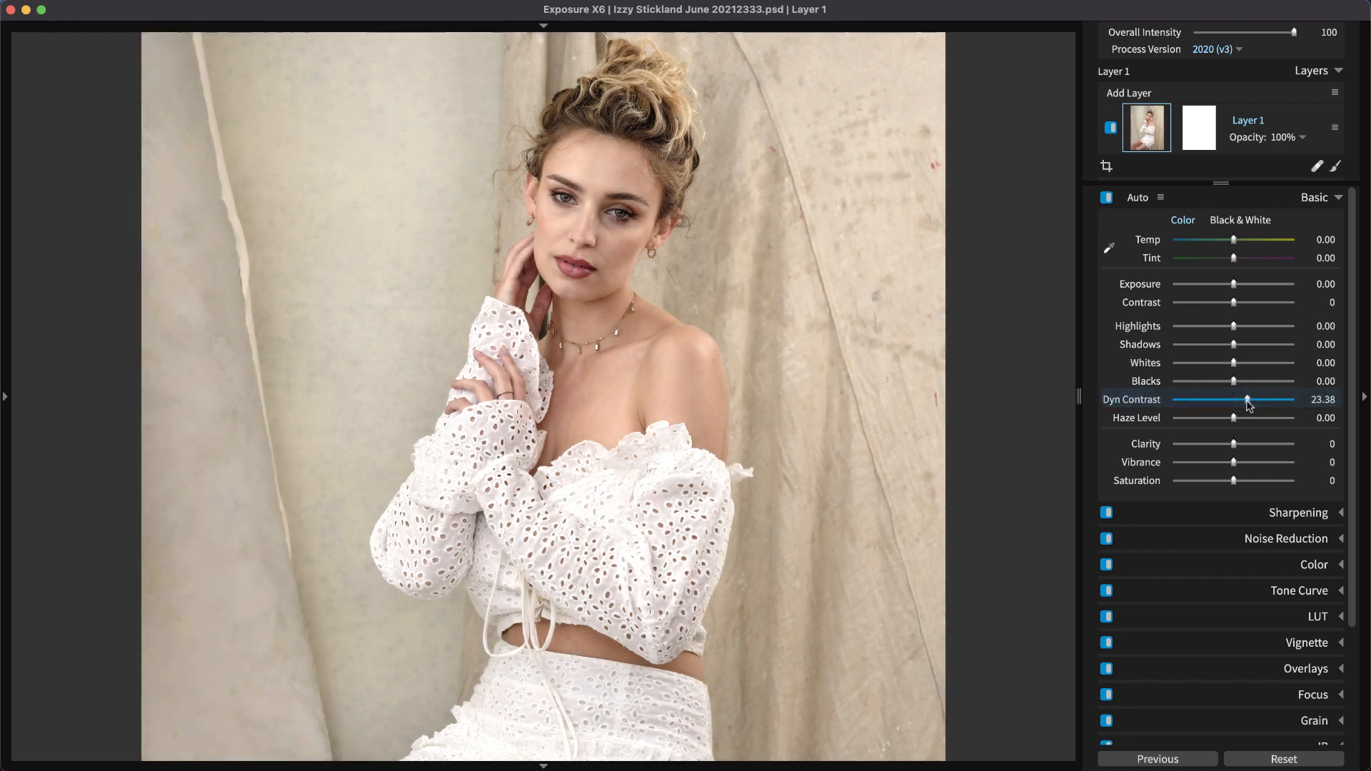
{"action": "left_click_drag", "start_coordinate": [1249, 400], "coordinate": [1257, 400]}
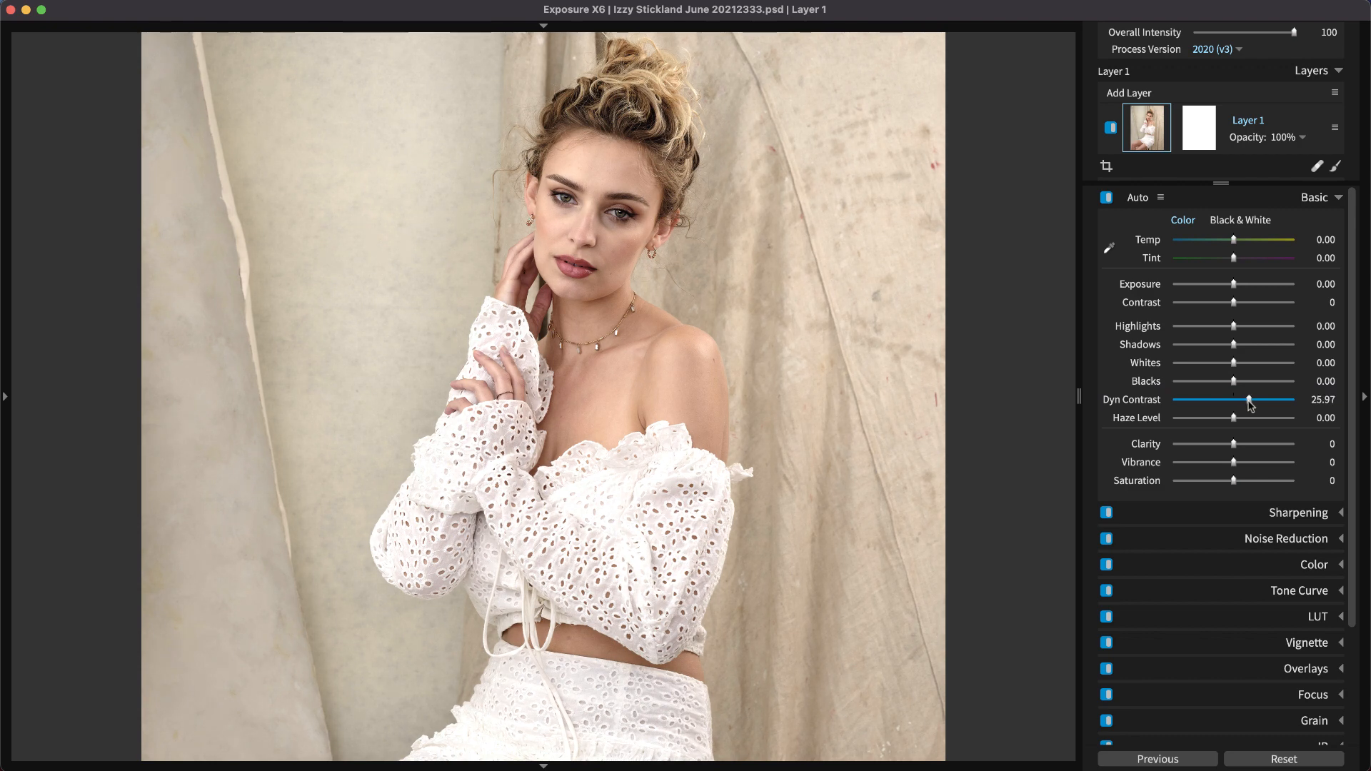
{"action": "left_click", "coordinate": [1137, 197]}
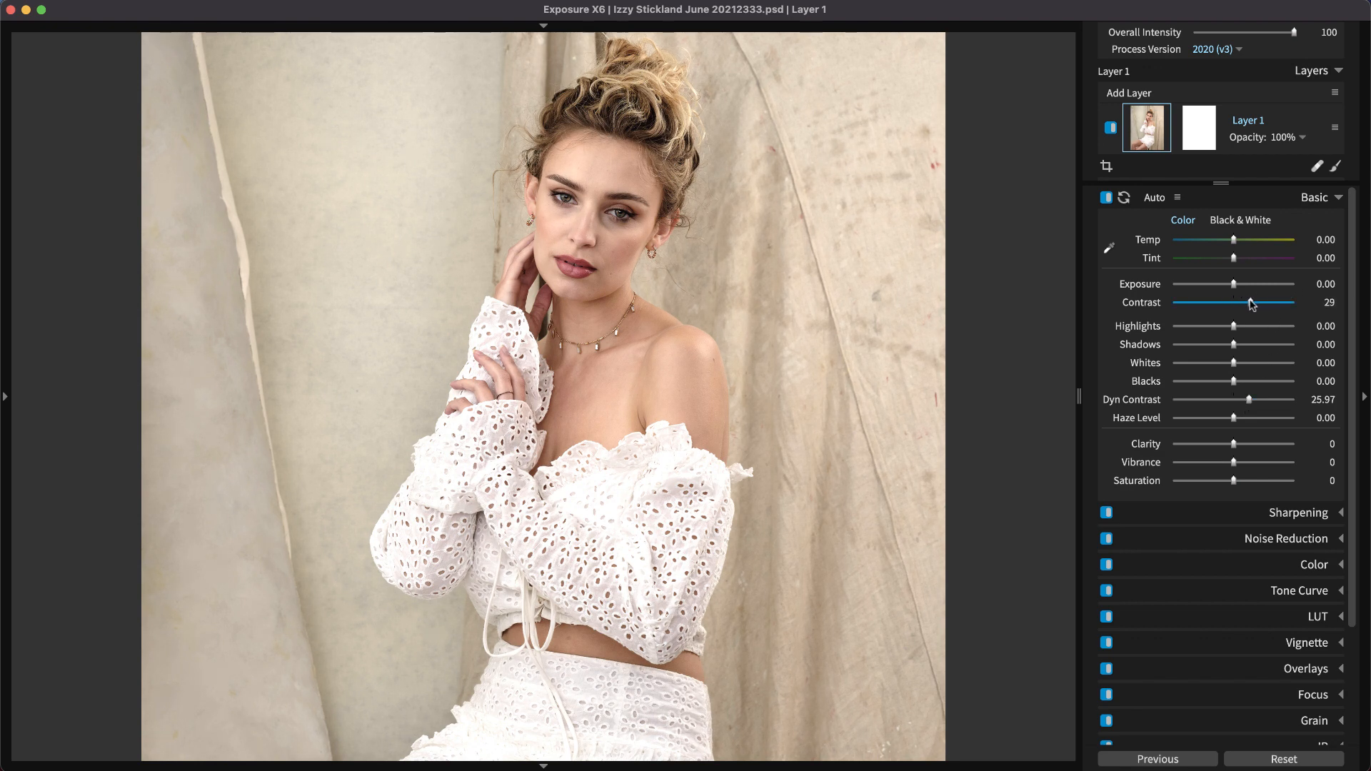
{"action": "left_click_drag", "start_coordinate": [1233, 303], "coordinate": [1260, 303]}
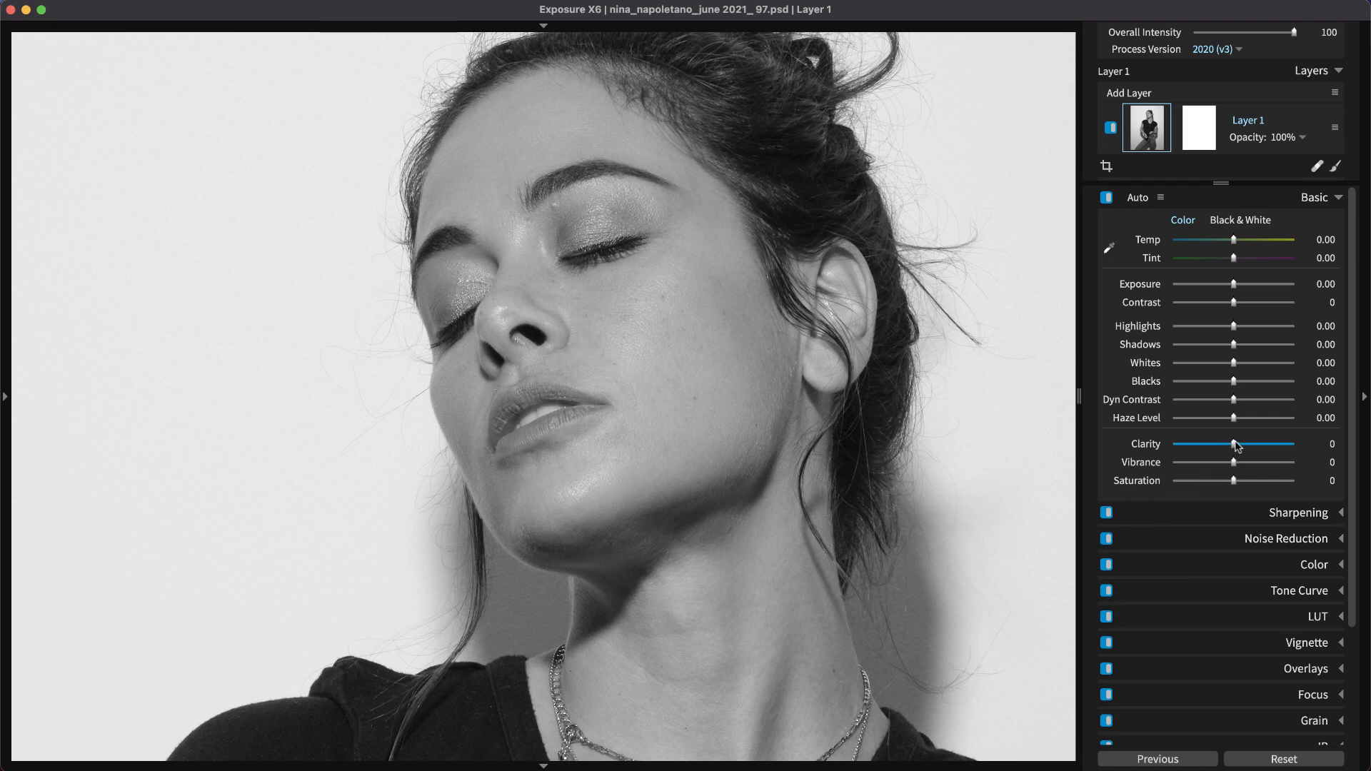
- Raise Clarity to about 47 to sharpen skin, then lower it to -30 to soften it
{"action": "left_click_drag", "start_coordinate": [1233, 446], "coordinate": [1249, 446]}
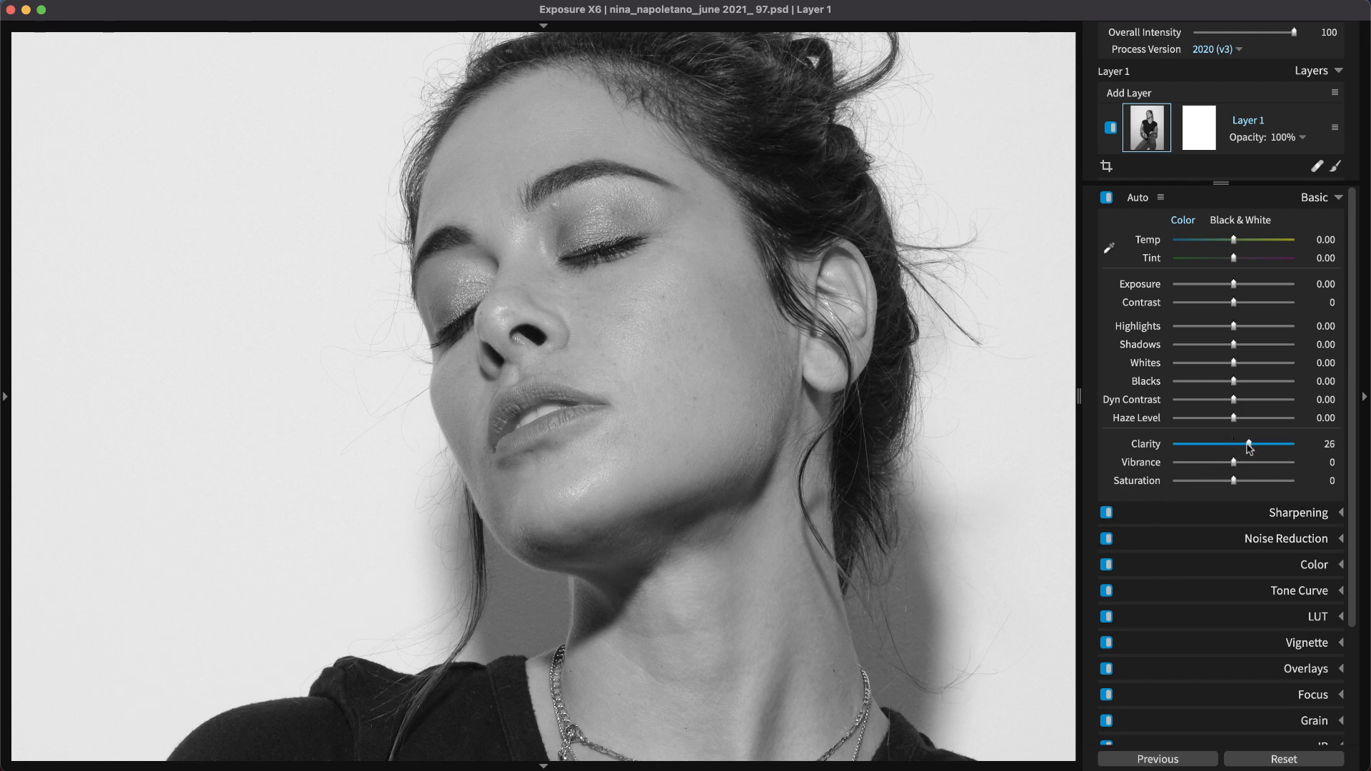
{"action": "left_click_drag", "start_coordinate": [1248, 446], "coordinate": [1260, 446]}
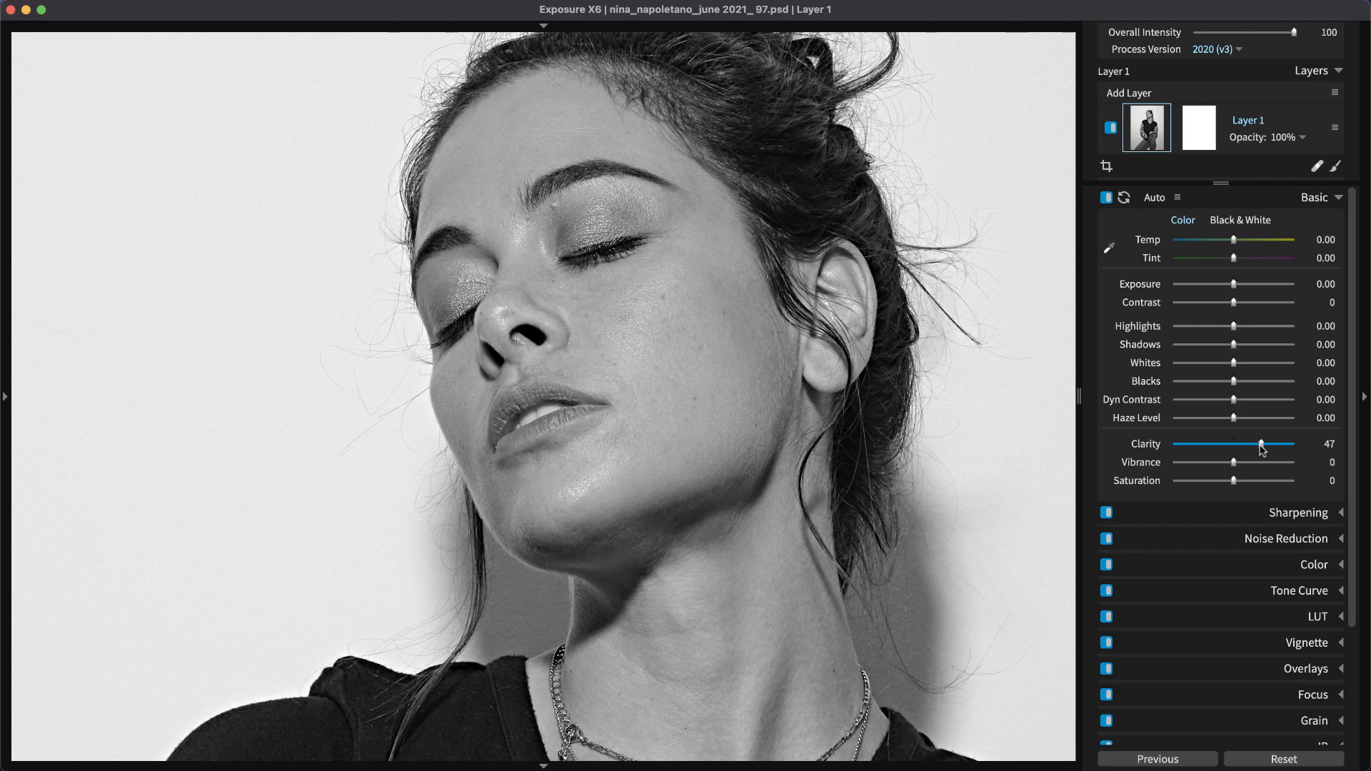
{"action": "left_click_drag", "start_coordinate": [1258, 444], "coordinate": [1246, 444]}
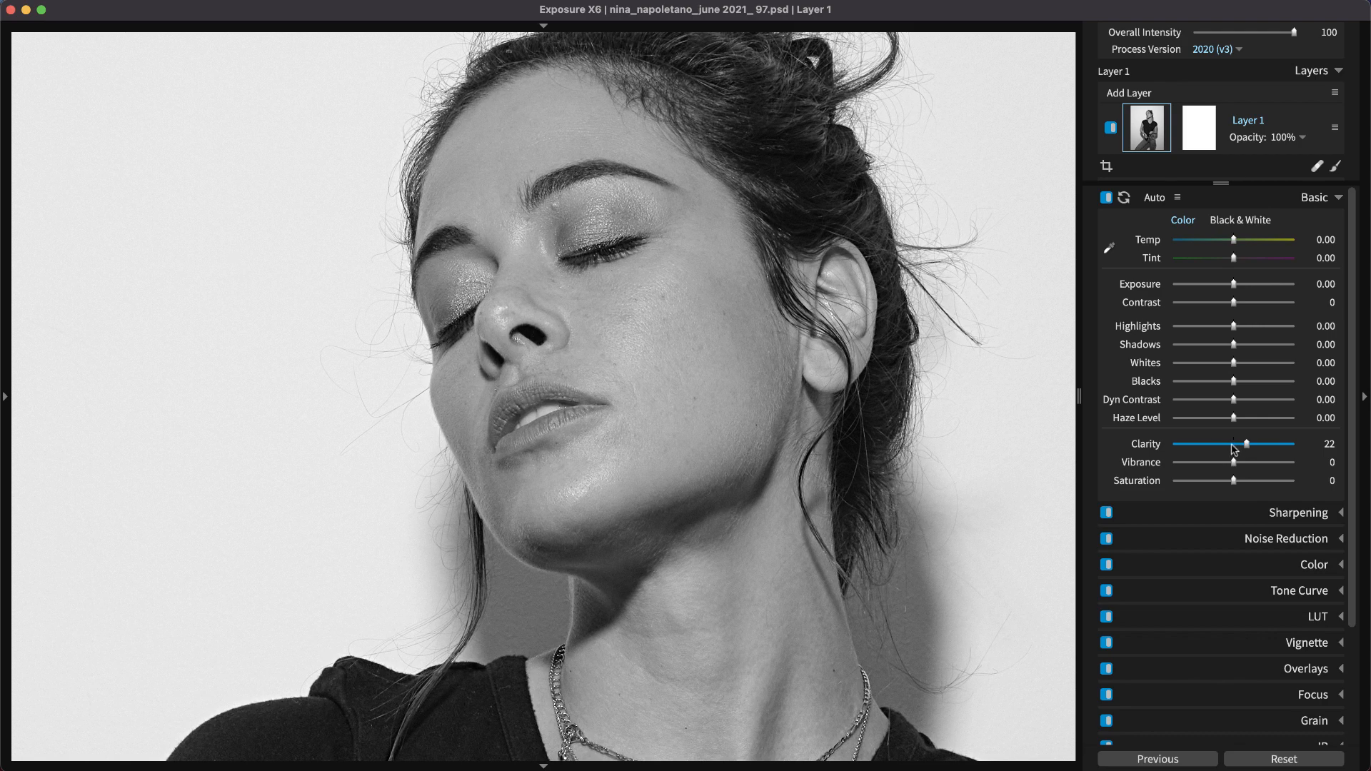
{"action": "left_click_drag", "start_coordinate": [1245, 444], "coordinate": [1215, 444]}
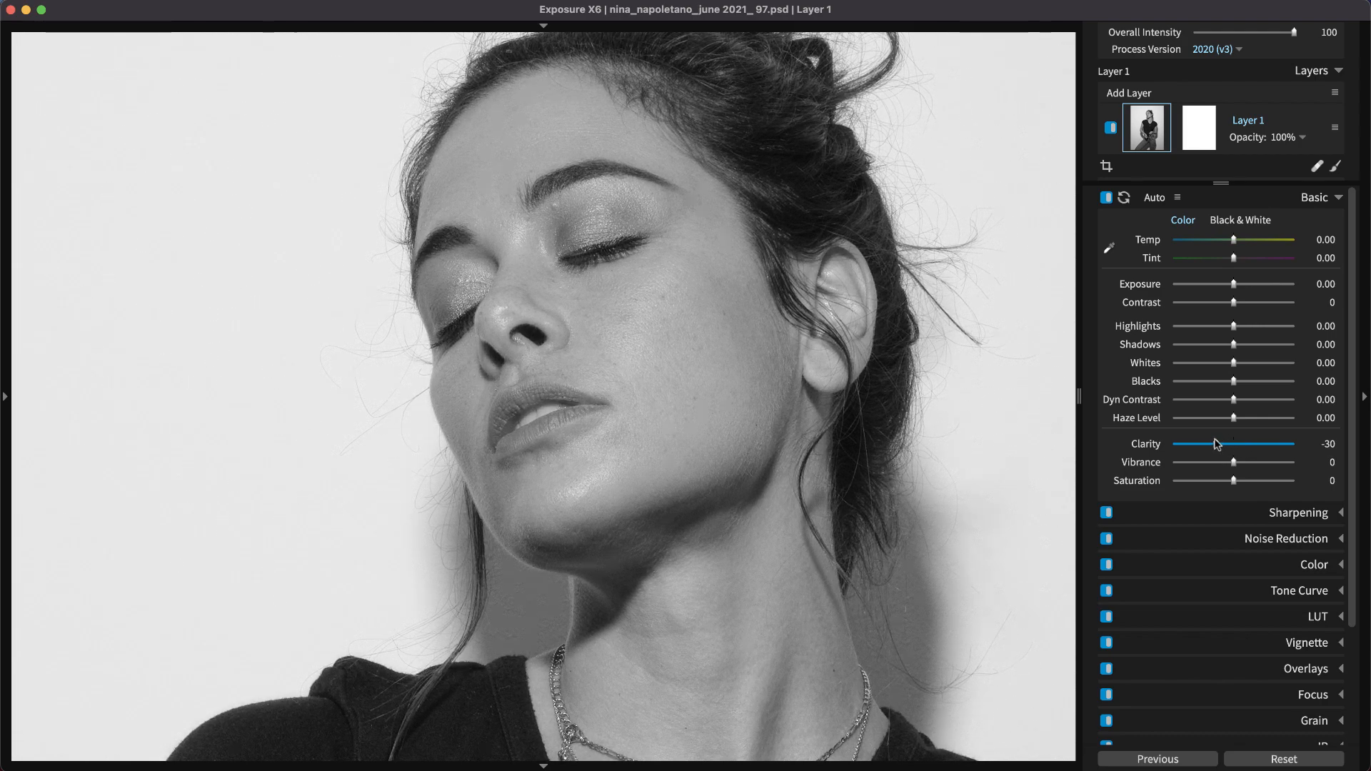
{"action": "left_click_drag", "start_coordinate": [1223, 443], "coordinate": [1214, 443]}
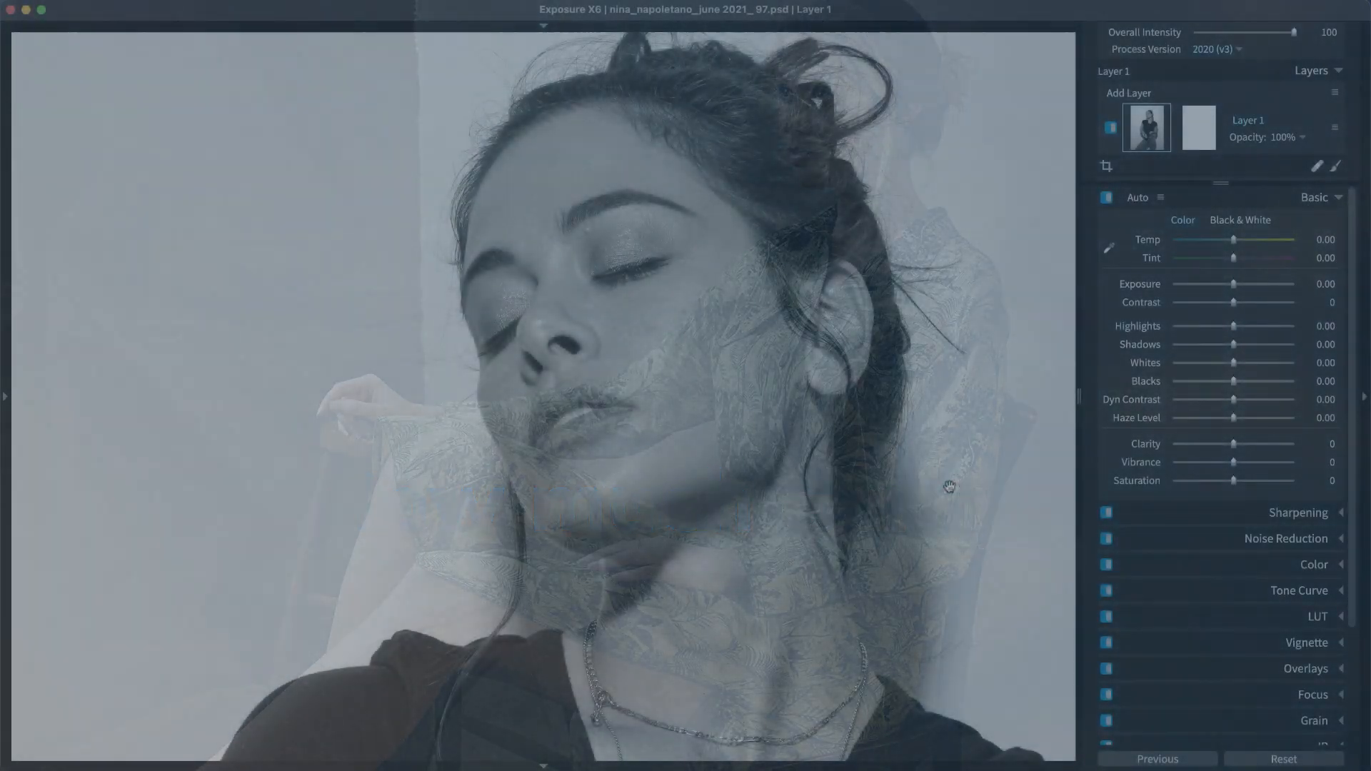
- Push Clarity to 100, then pull it back through 39 and 19 to settle at 27
{"action": "left_click_drag", "start_coordinate": [1233, 446], "coordinate": [1290, 446]}
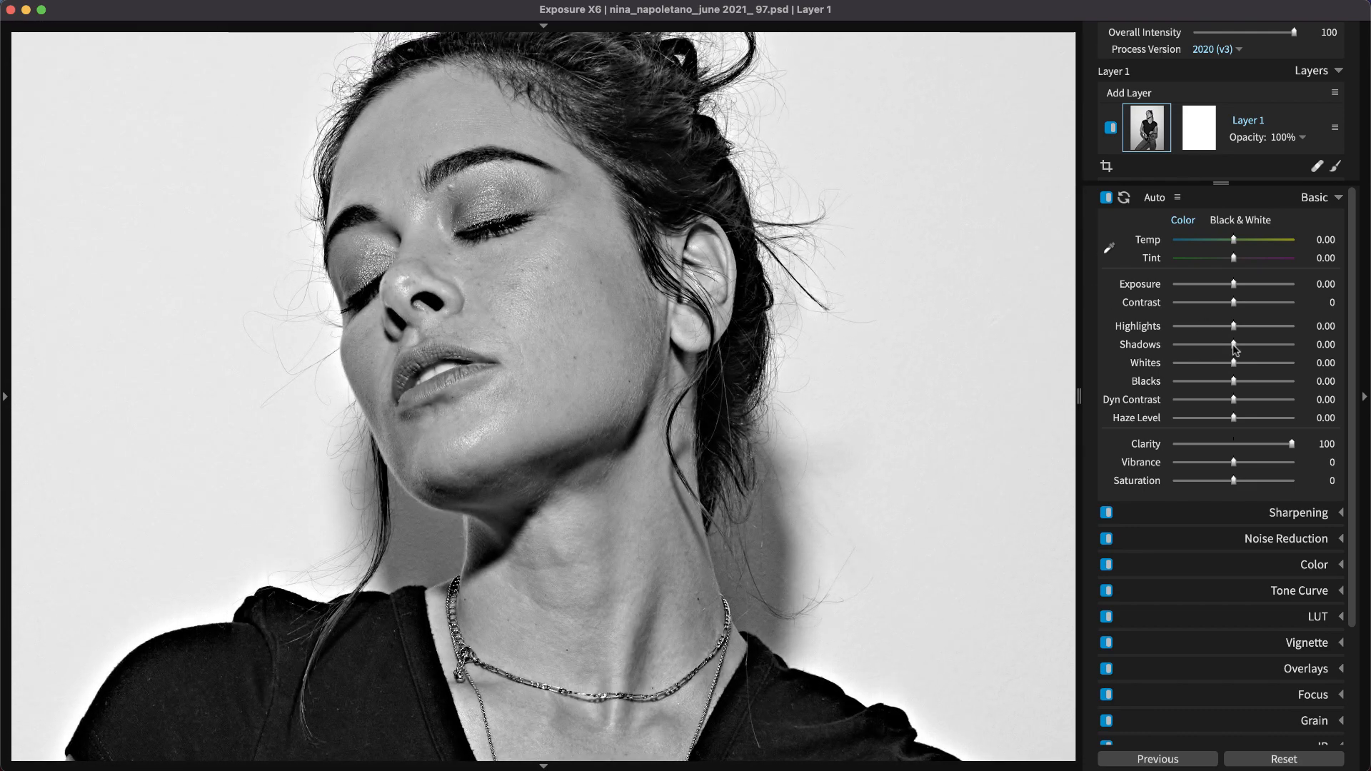
{"action": "left_click_drag", "start_coordinate": [1285, 443], "coordinate": [1257, 444]}
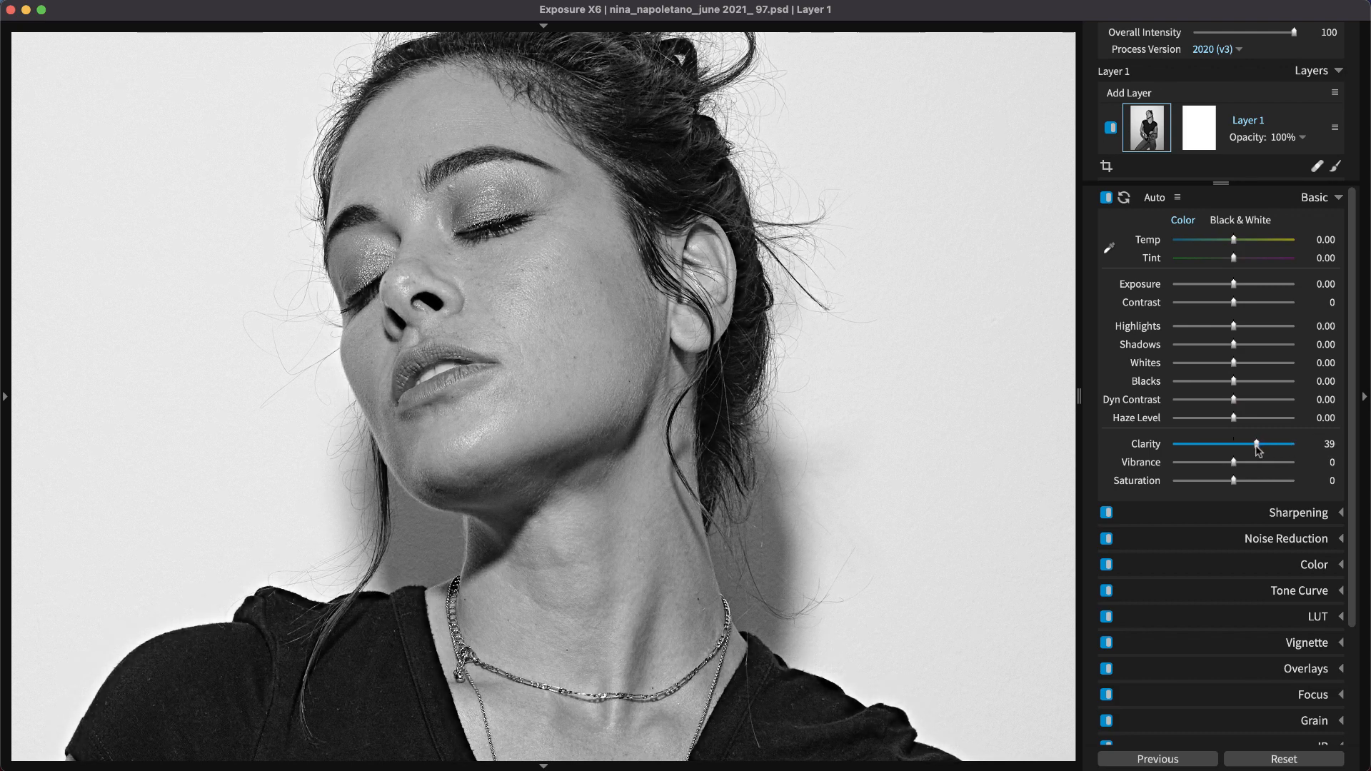
{"action": "left_click_drag", "start_coordinate": [1257, 445], "coordinate": [1240, 444]}
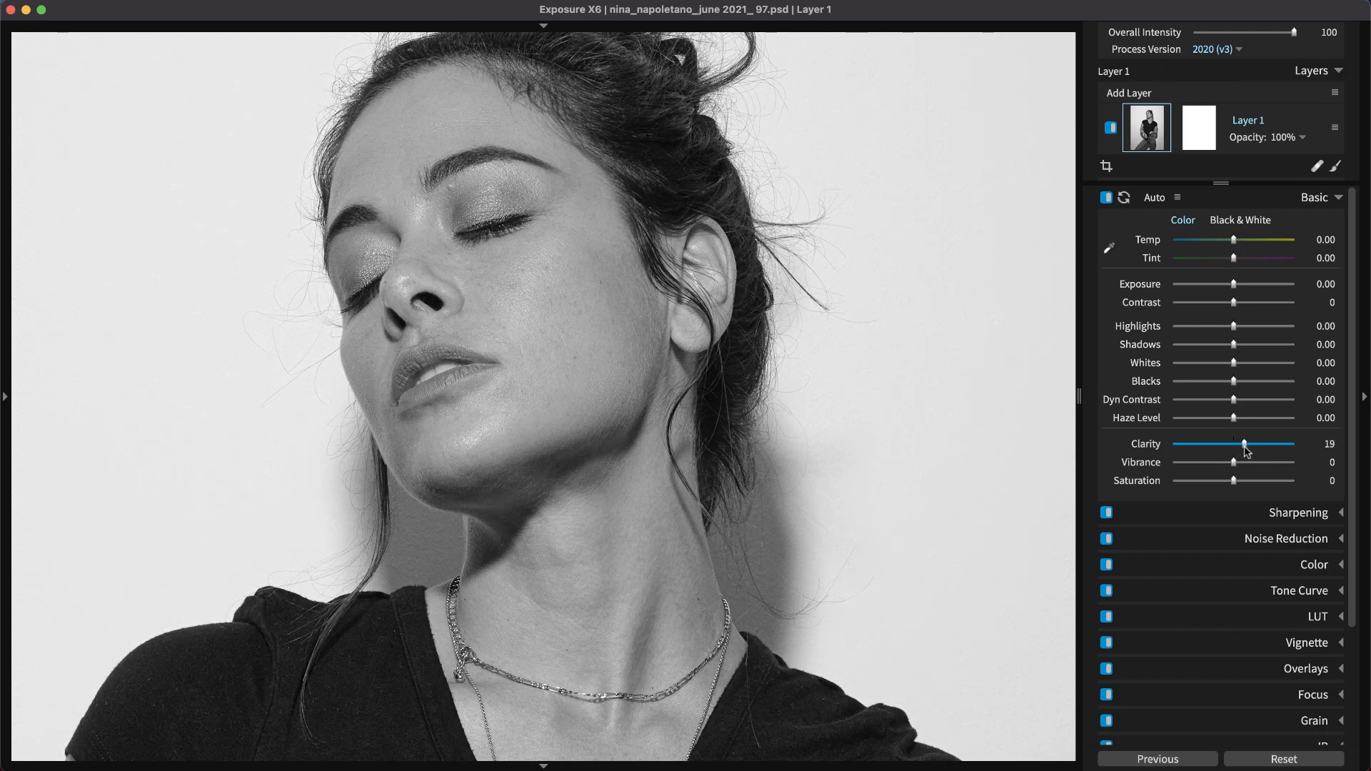
{"action": "left_click_drag", "start_coordinate": [1237, 444], "coordinate": [1249, 444]}
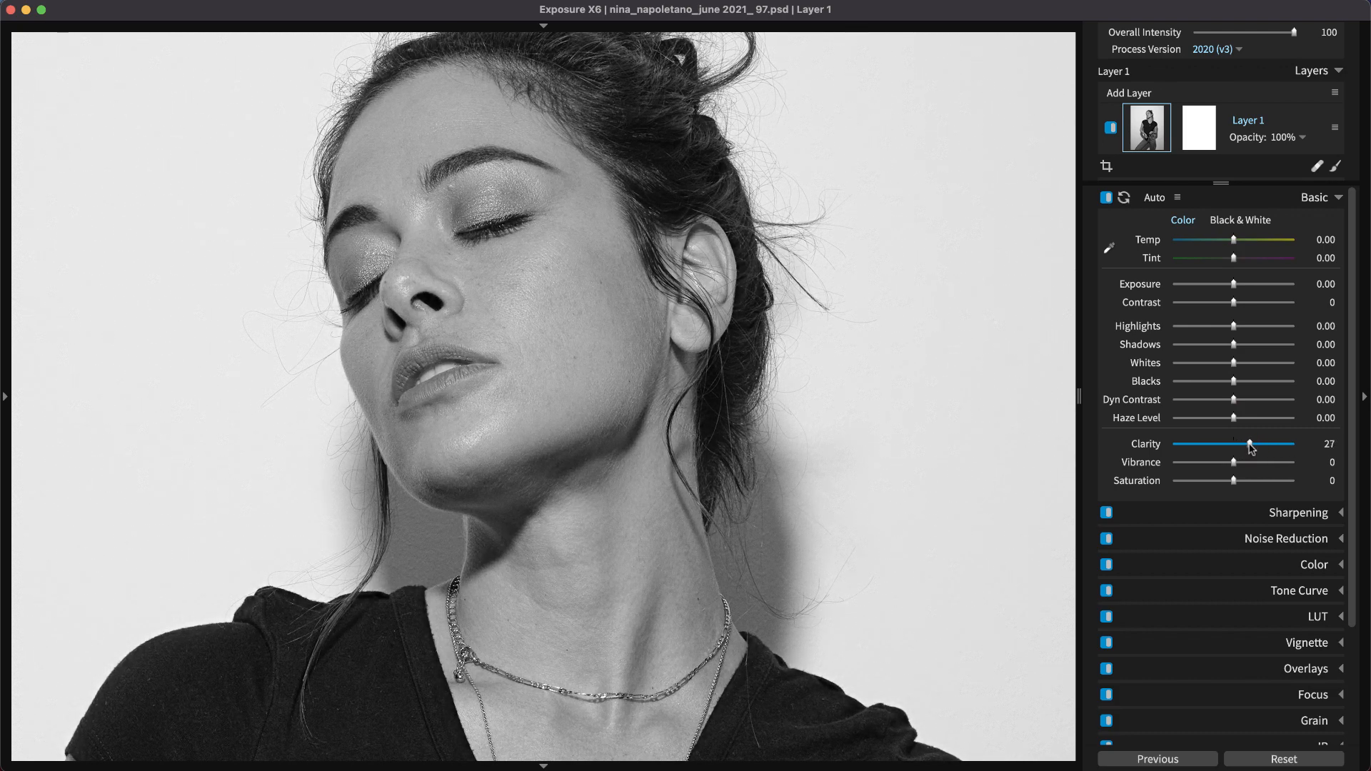
{"action": "left_click_drag", "start_coordinate": [1250, 446], "coordinate": [1241, 446]}
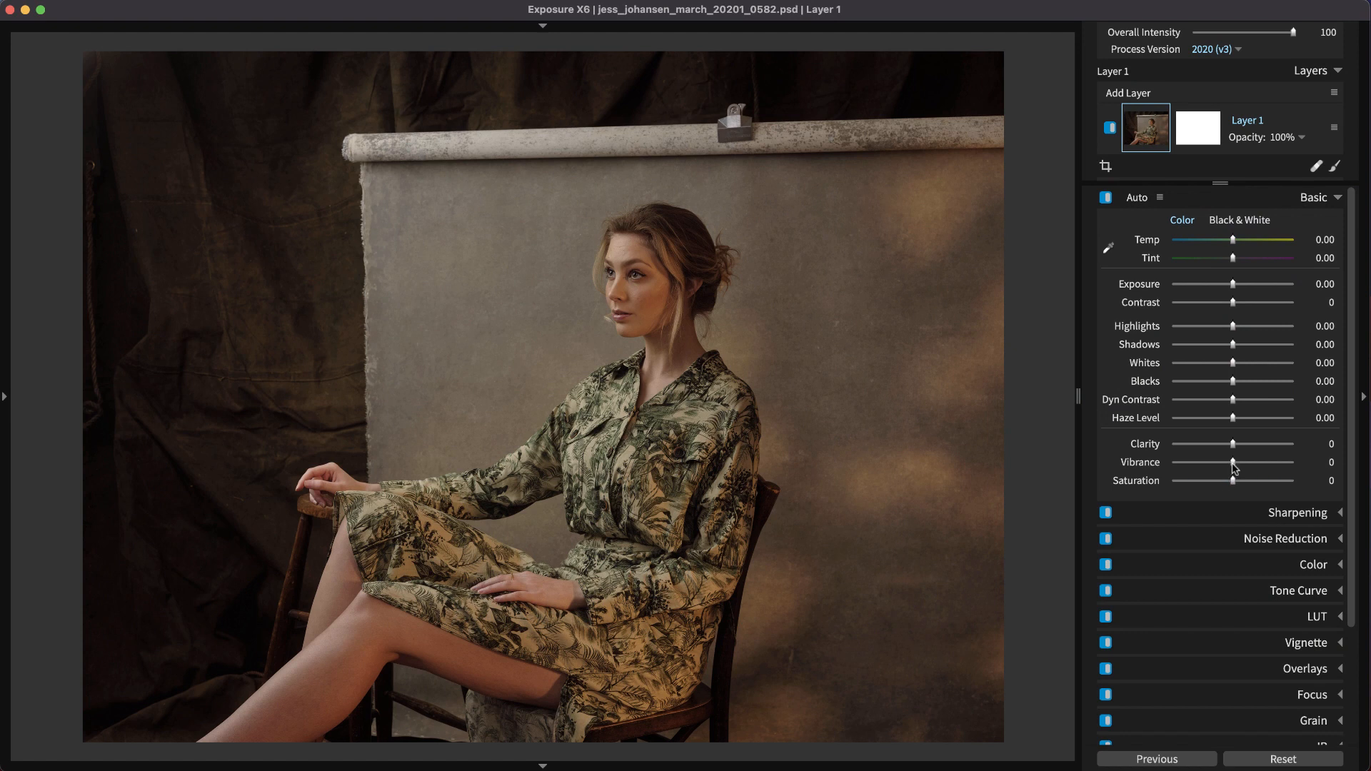
- Compare Vibrance at 44, 55, negative and about 23, returning it to 0 each time
{"action": "left_click_drag", "start_coordinate": [1233, 462], "coordinate": [1257, 462]}
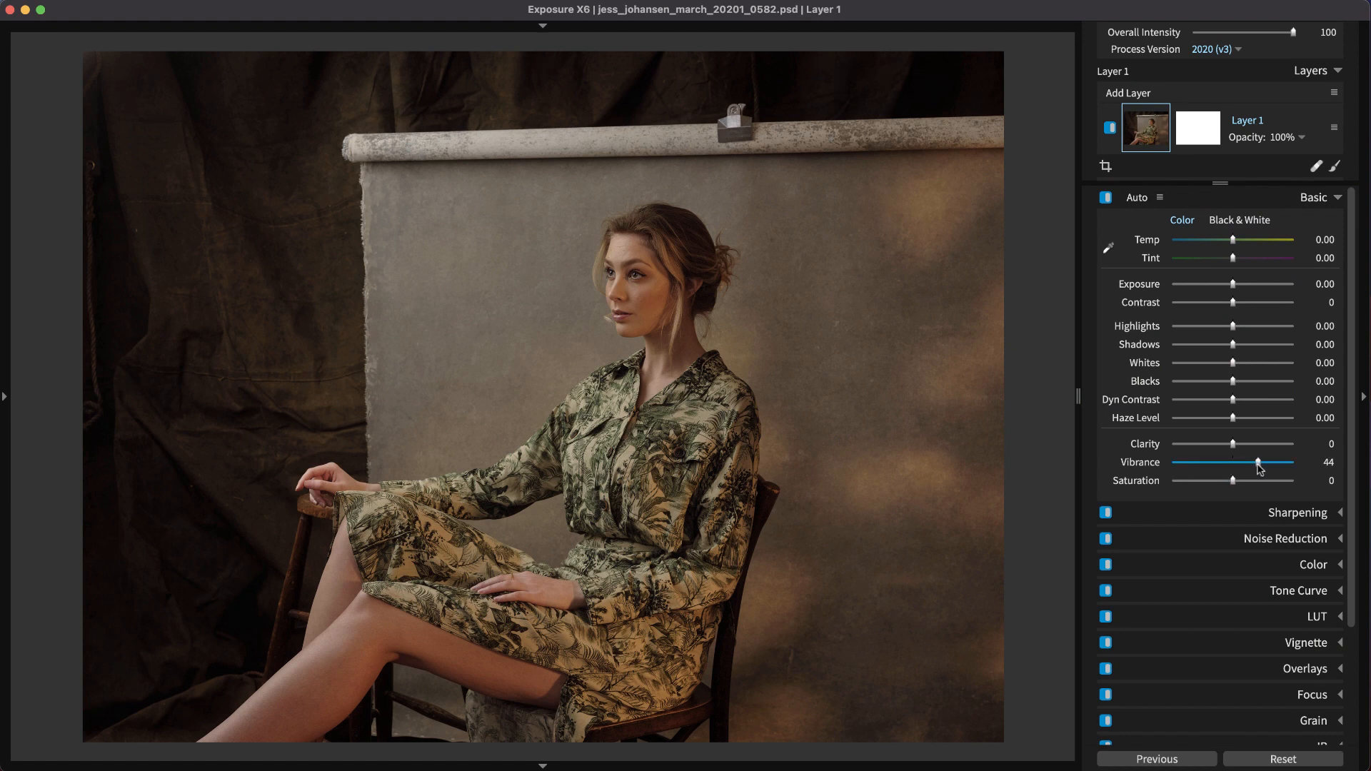
{"action": "left_click_drag", "start_coordinate": [1257, 462], "coordinate": [1267, 461]}
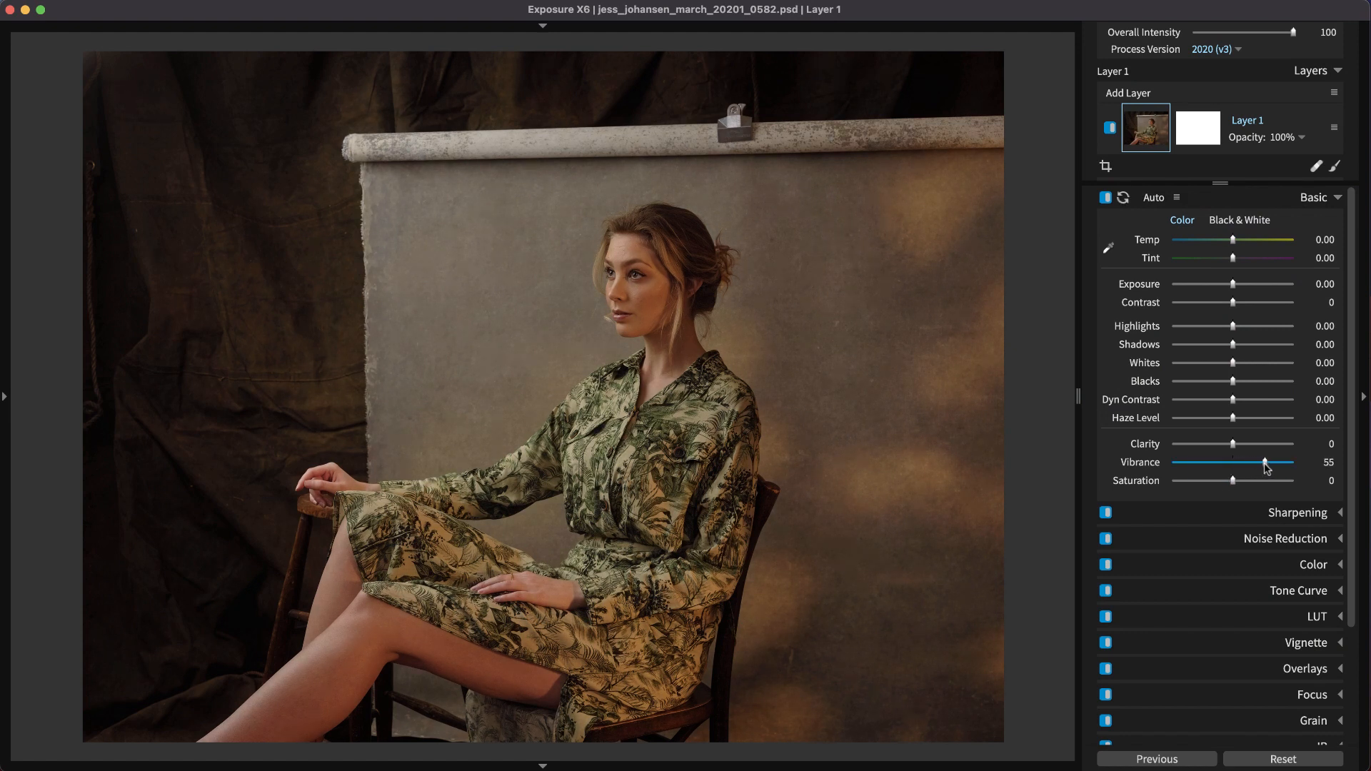
{"action": "left_click_drag", "start_coordinate": [1264, 461], "coordinate": [1233, 479]}
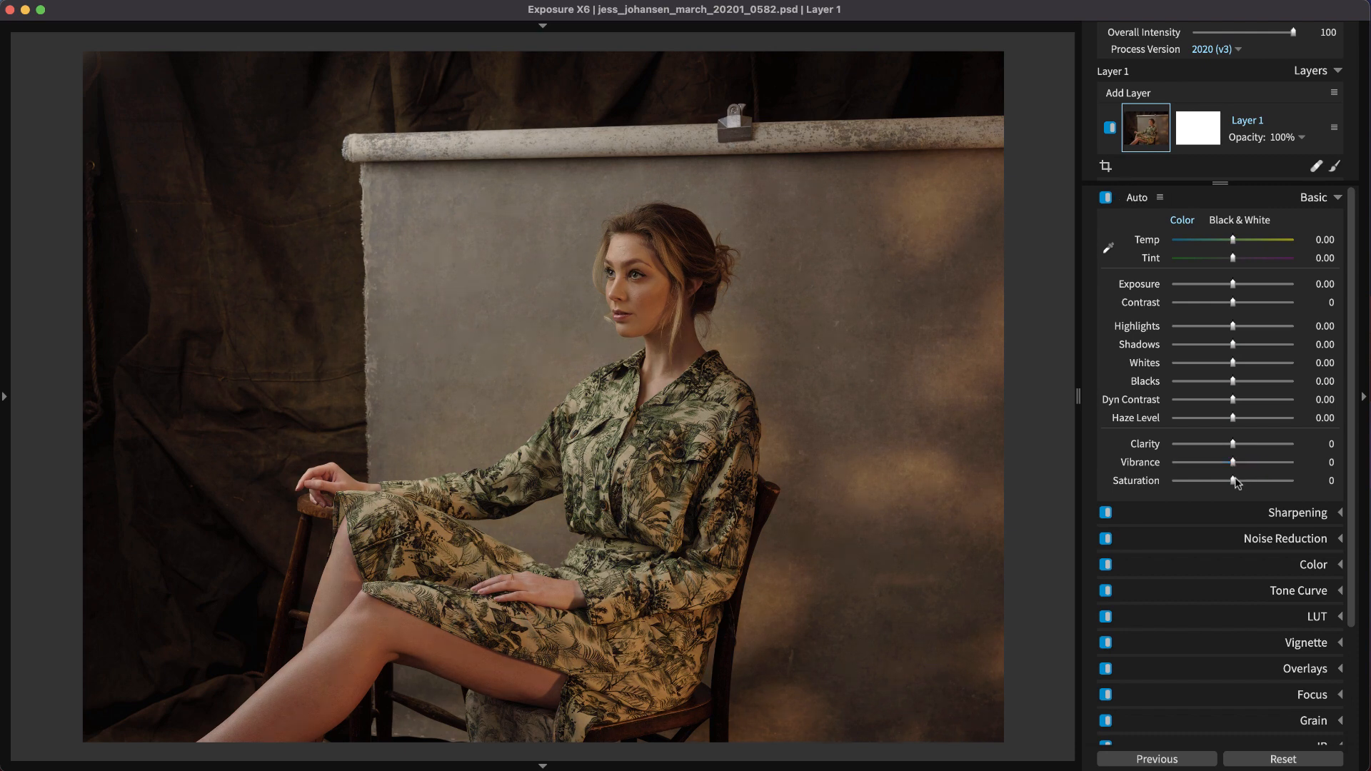
{"action": "left_click_drag", "start_coordinate": [1233, 482], "coordinate": [1289, 481]}
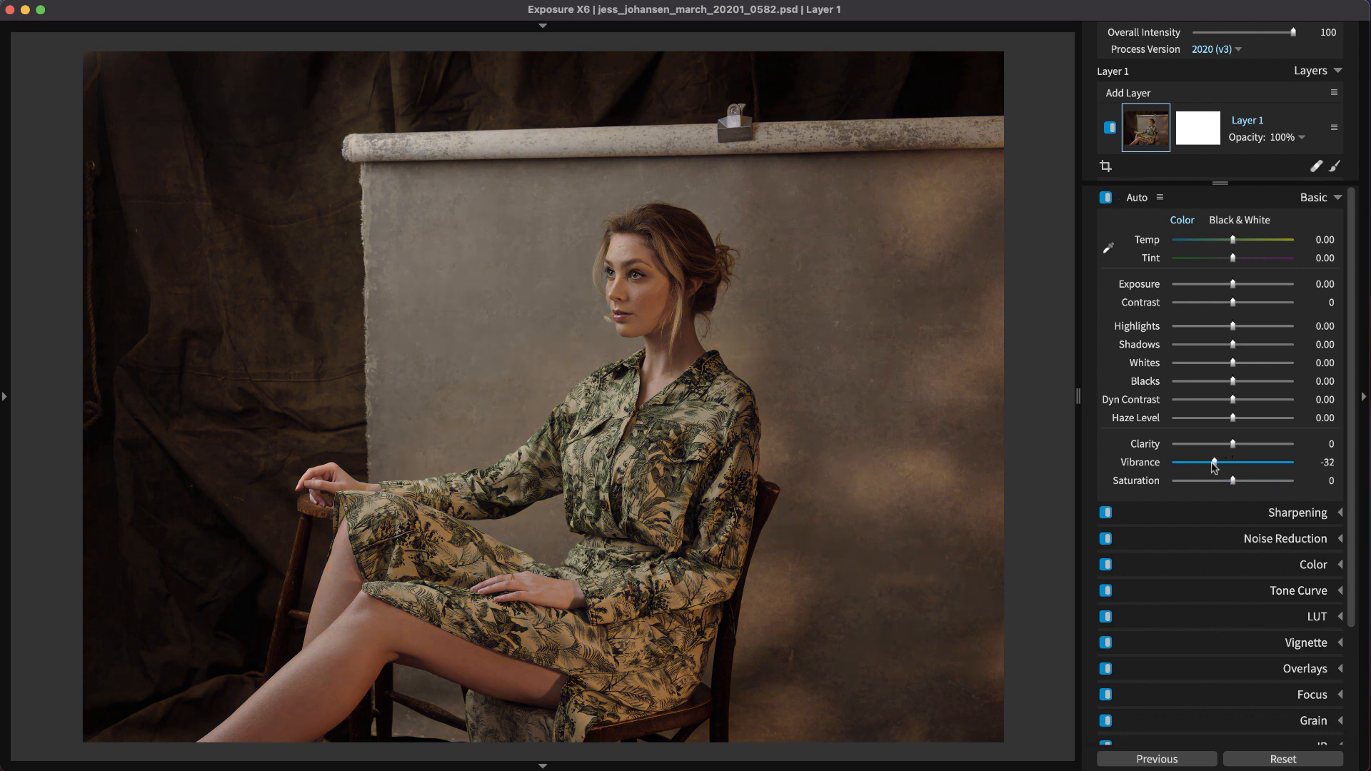
{"action": "left_click_drag", "start_coordinate": [1214, 461], "coordinate": [1244, 461]}
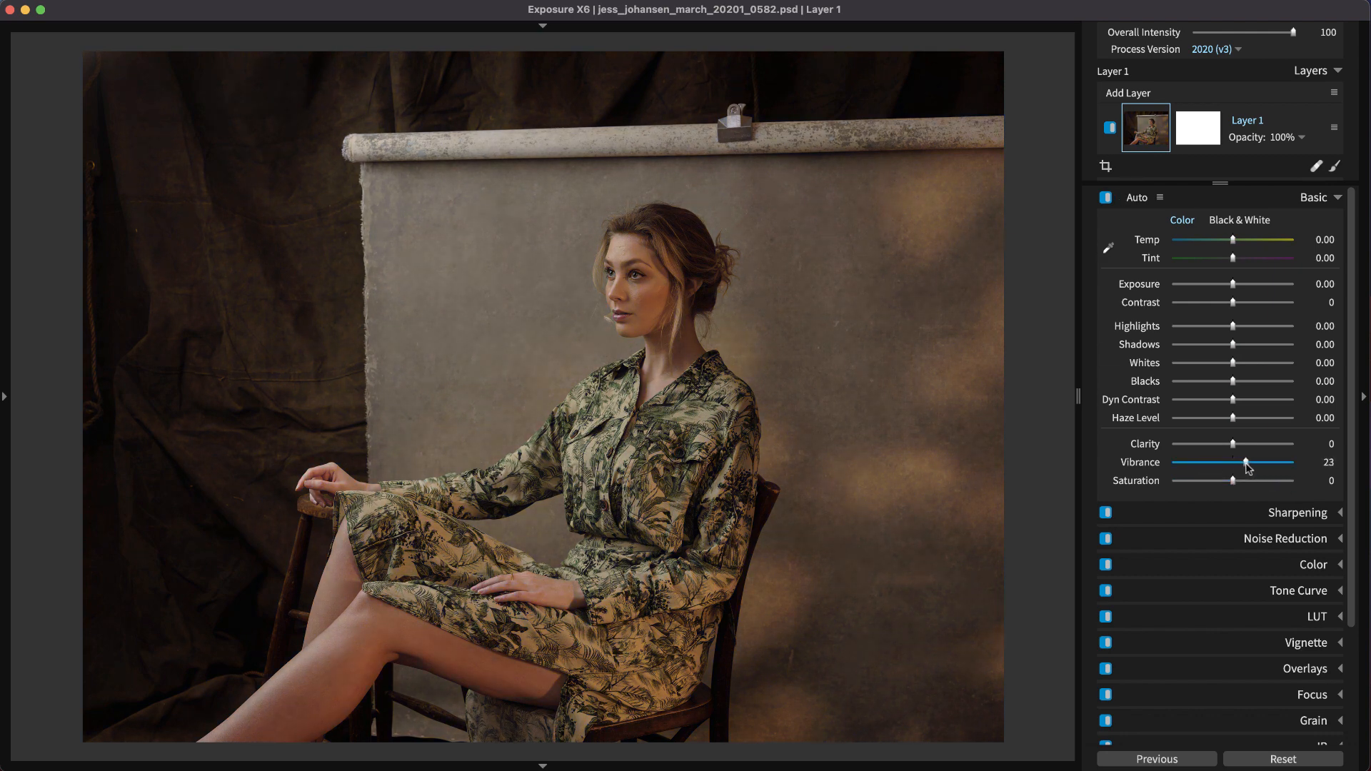
{"action": "left_click_drag", "start_coordinate": [1246, 462], "coordinate": [1240, 461]}
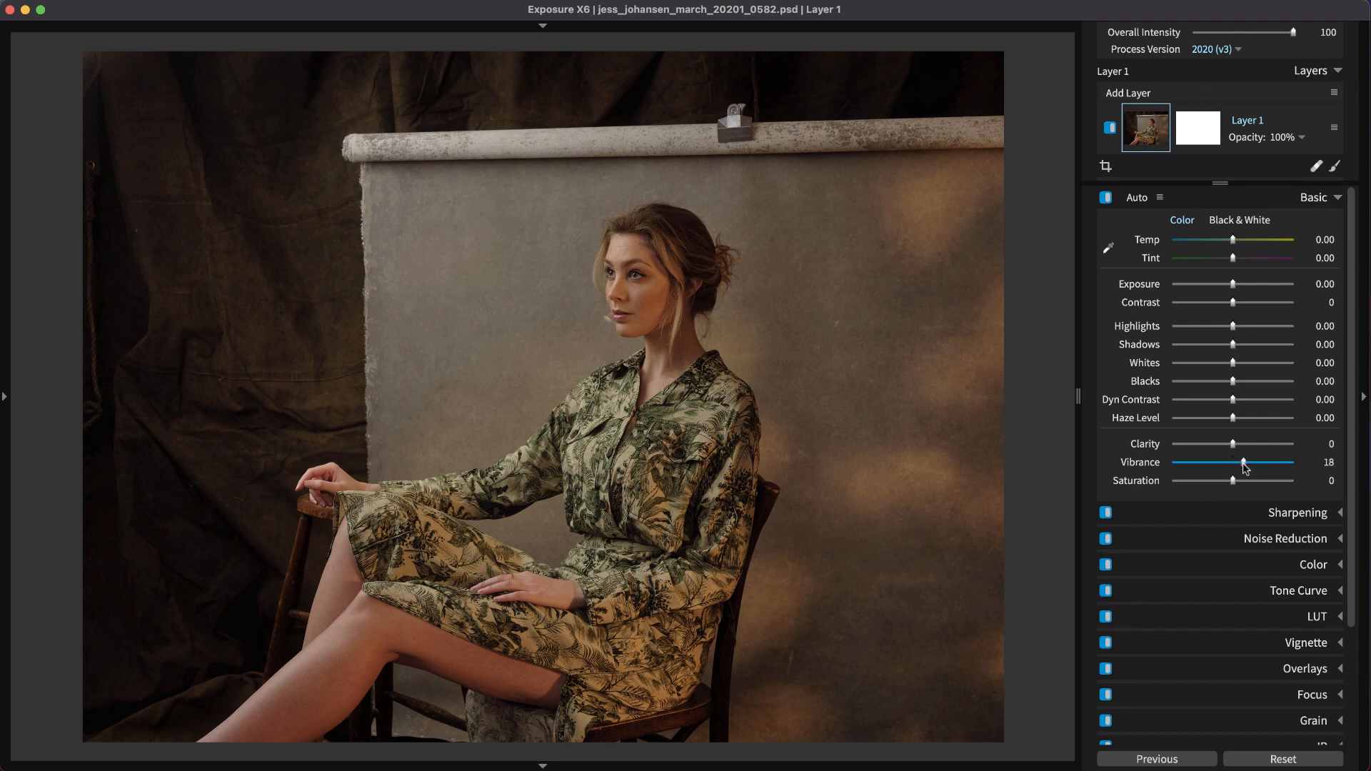
{"action": "left_click_drag", "start_coordinate": [1240, 461], "coordinate": [1245, 461]}
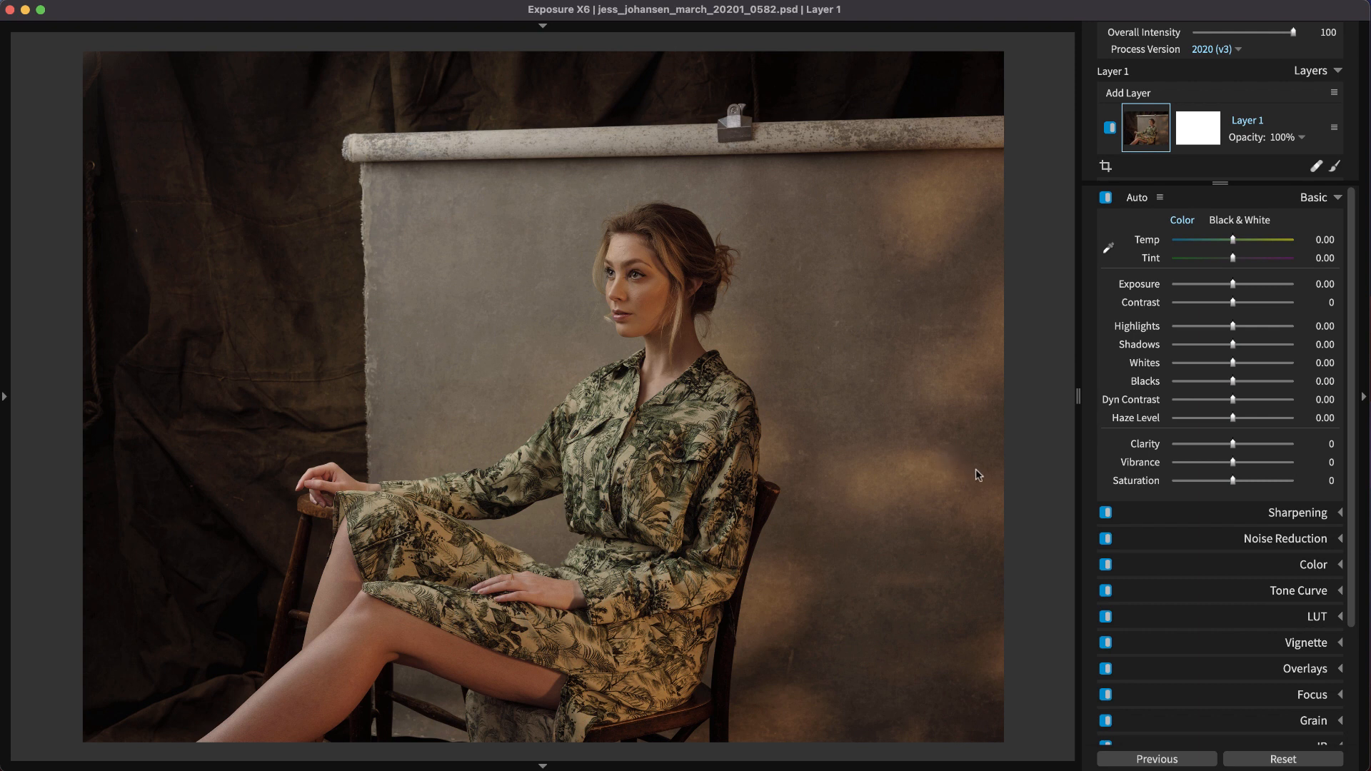
{"action": "mouse_move", "coordinate": [1233, 466]}
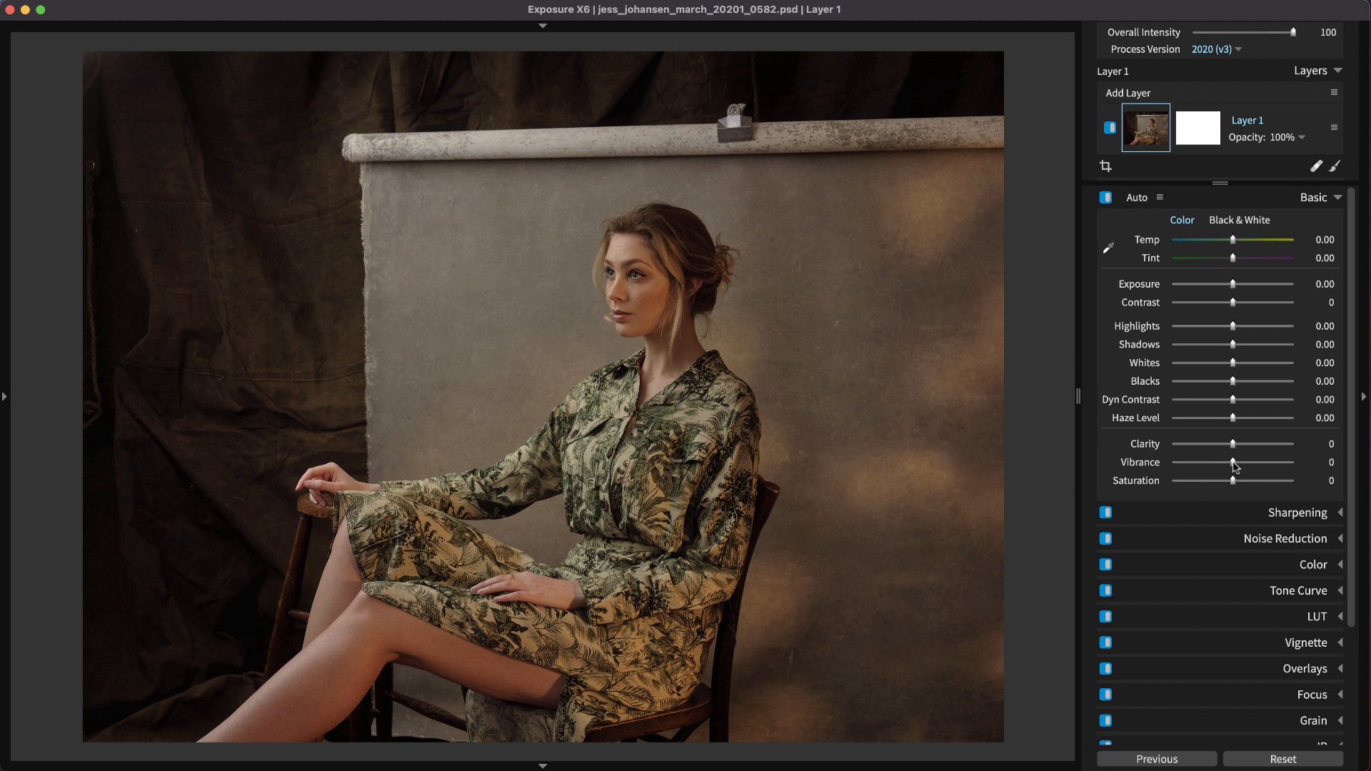
- Try Vibrance at 25, 55 and 47, then settle it at a subtle 21
{"action": "left_click_drag", "start_coordinate": [1231, 462], "coordinate": [1247, 461]}
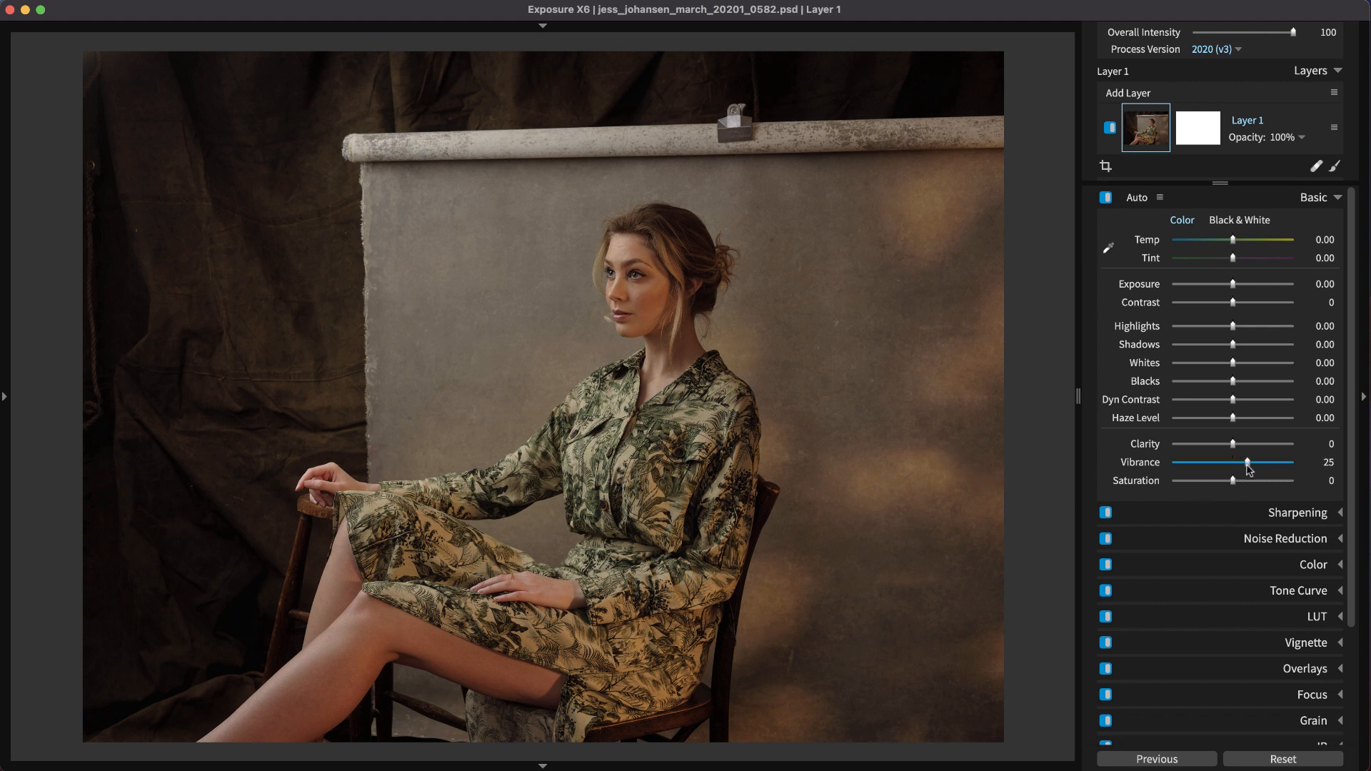
{"action": "left_click_drag", "start_coordinate": [1249, 462], "coordinate": [1264, 461]}
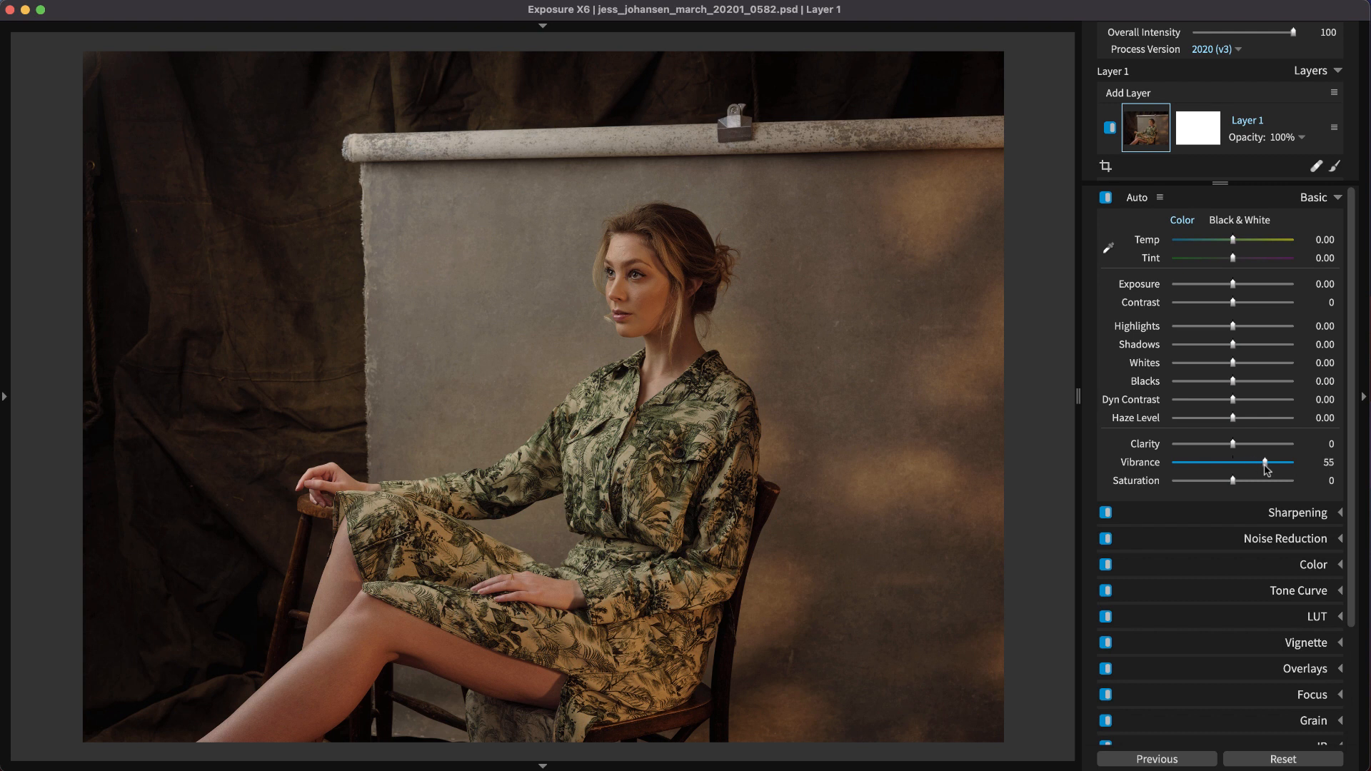
{"action": "left_click_drag", "start_coordinate": [1267, 461], "coordinate": [1257, 461]}
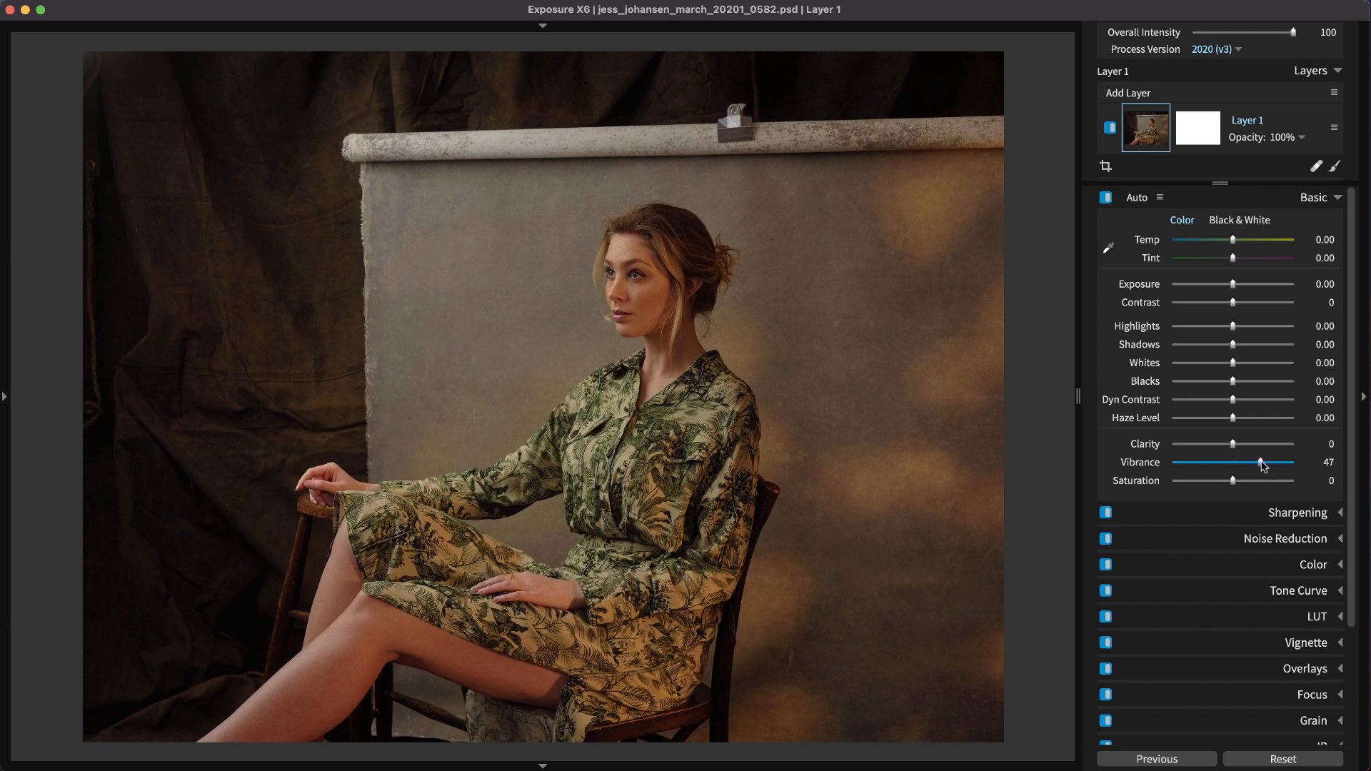
{"action": "left_click_drag", "start_coordinate": [1260, 462], "coordinate": [1246, 463]}
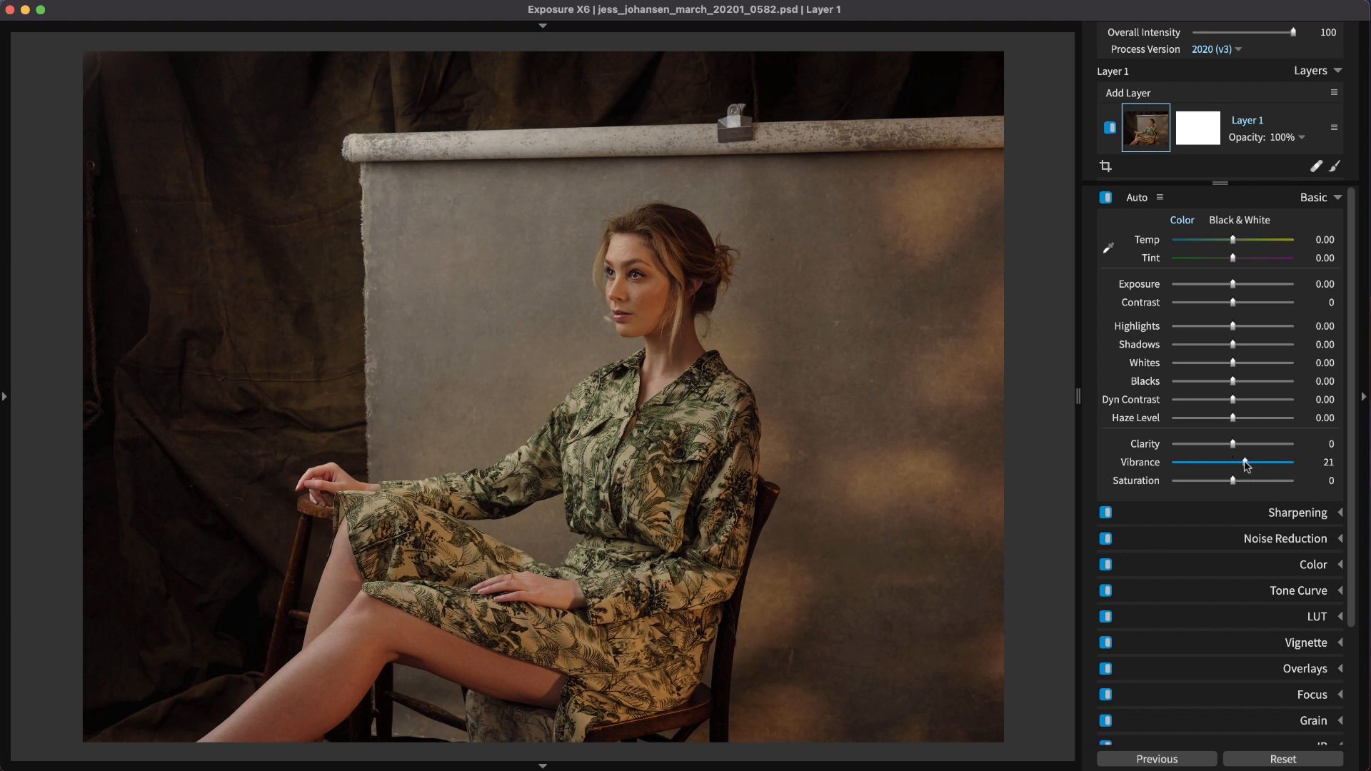
{"action": "left_click", "coordinate": [1123, 197]}
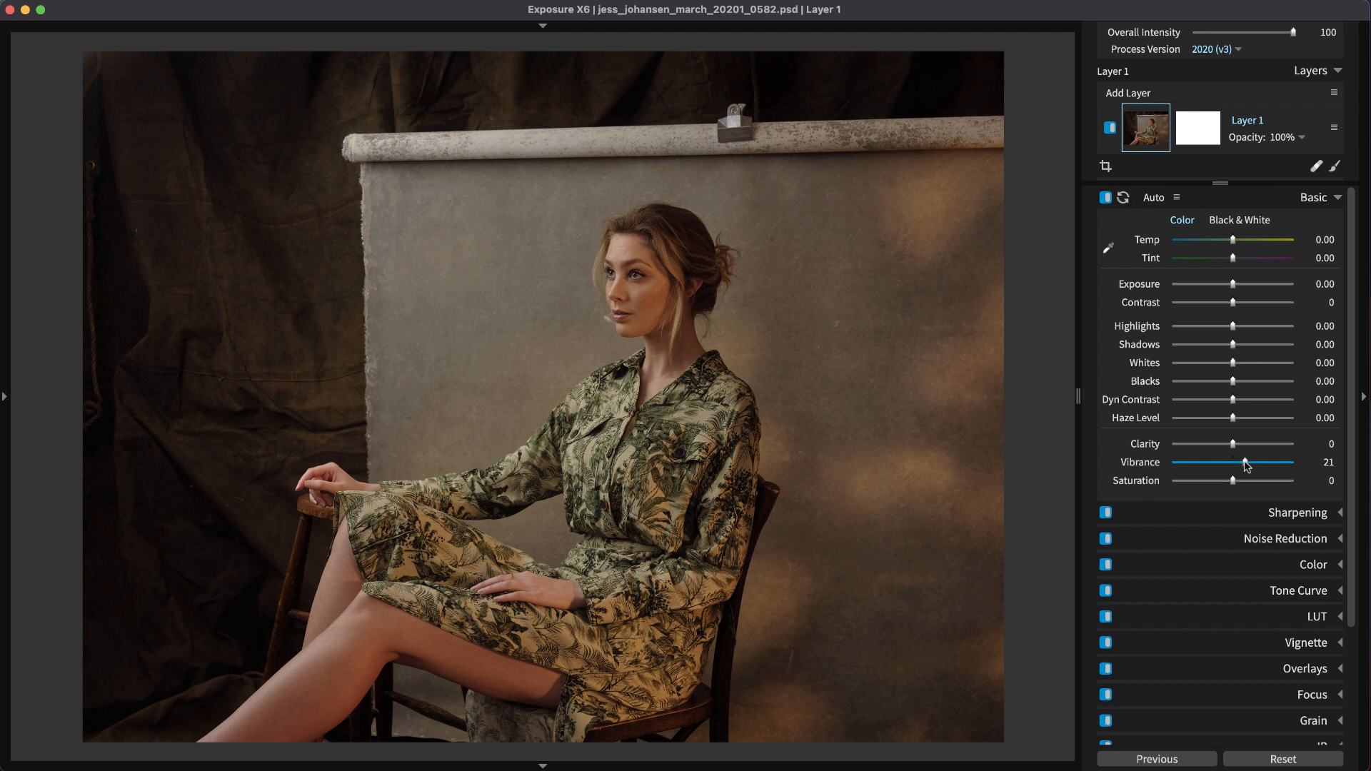